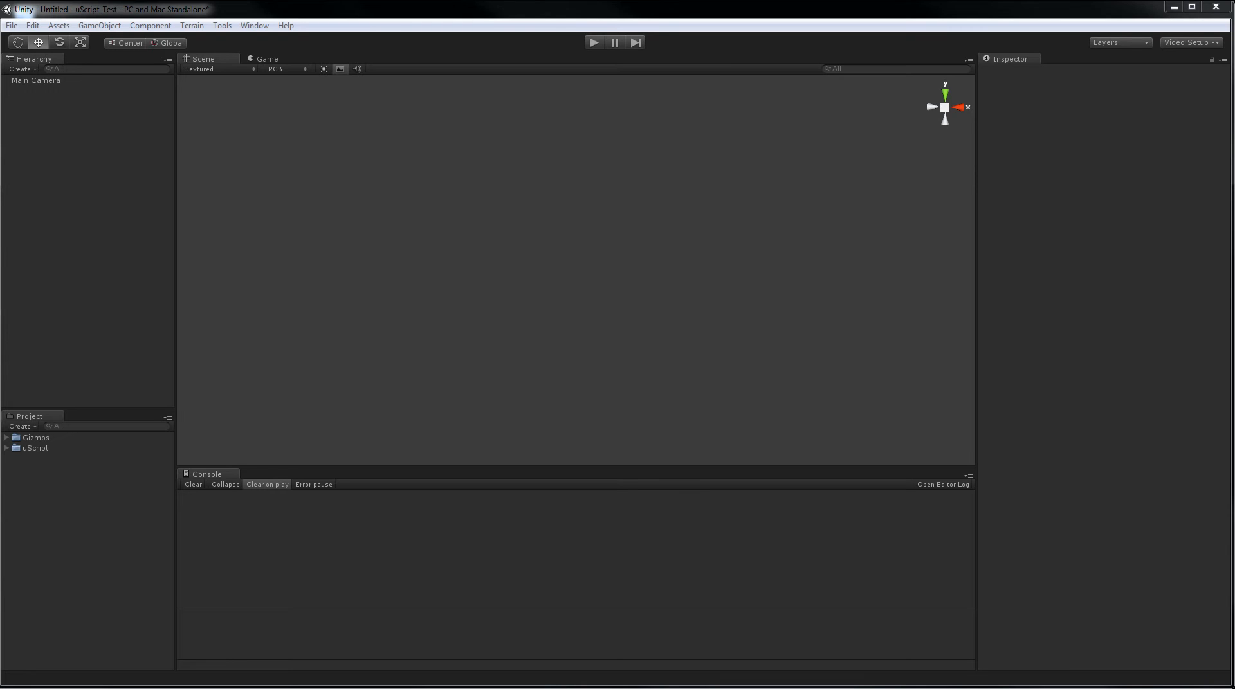
{"action": "mouse_move", "coordinate": [581, 359]}
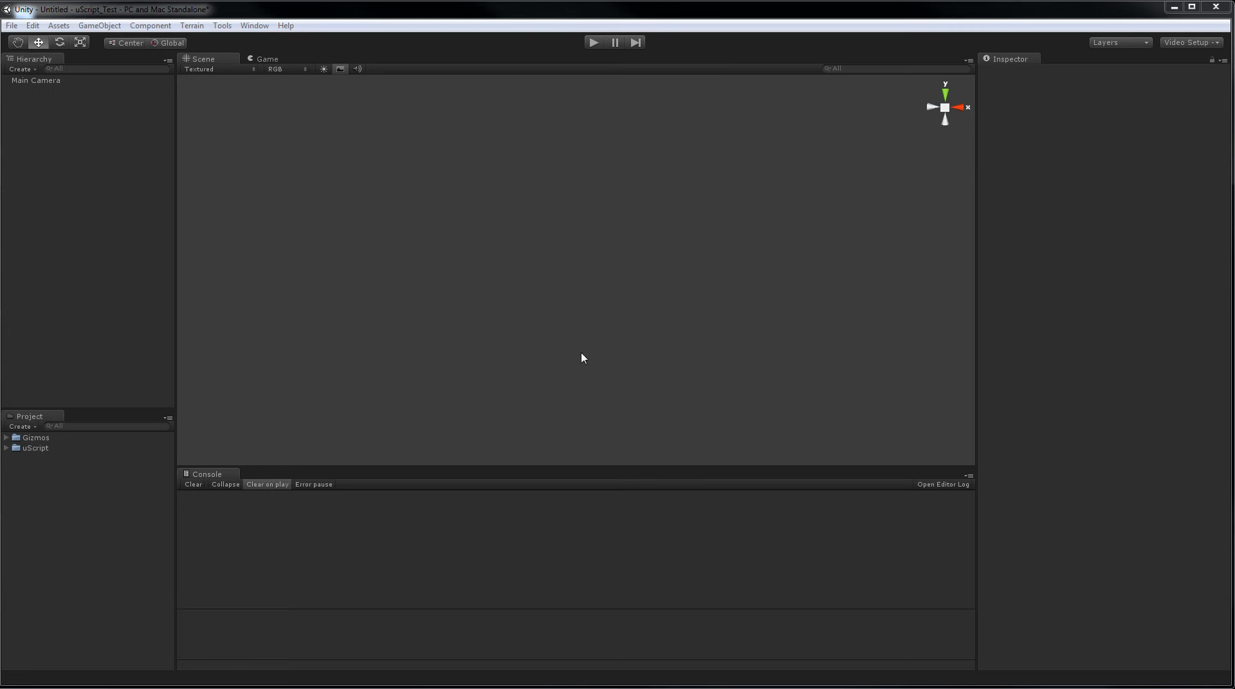
Launch the uScript Editor from Tools > Detox Studios with a blank untitled graph
{"action": "left_click", "coordinate": [221, 26]}
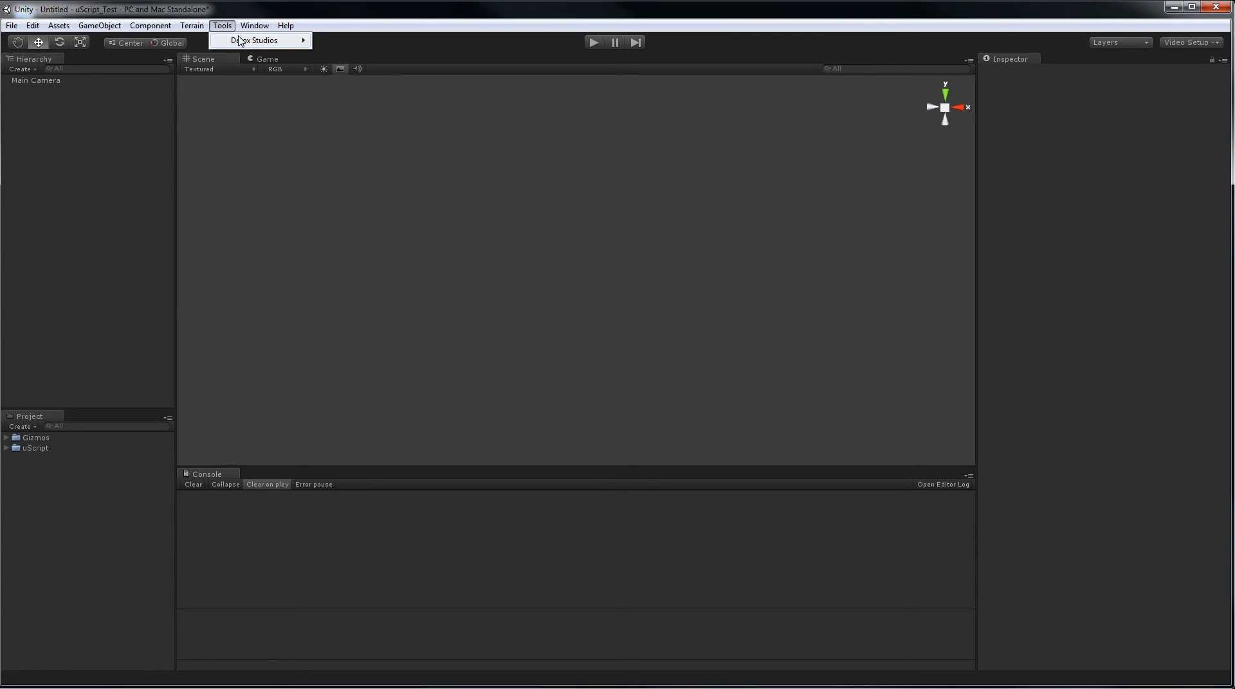
{"action": "left_click", "coordinate": [257, 41]}
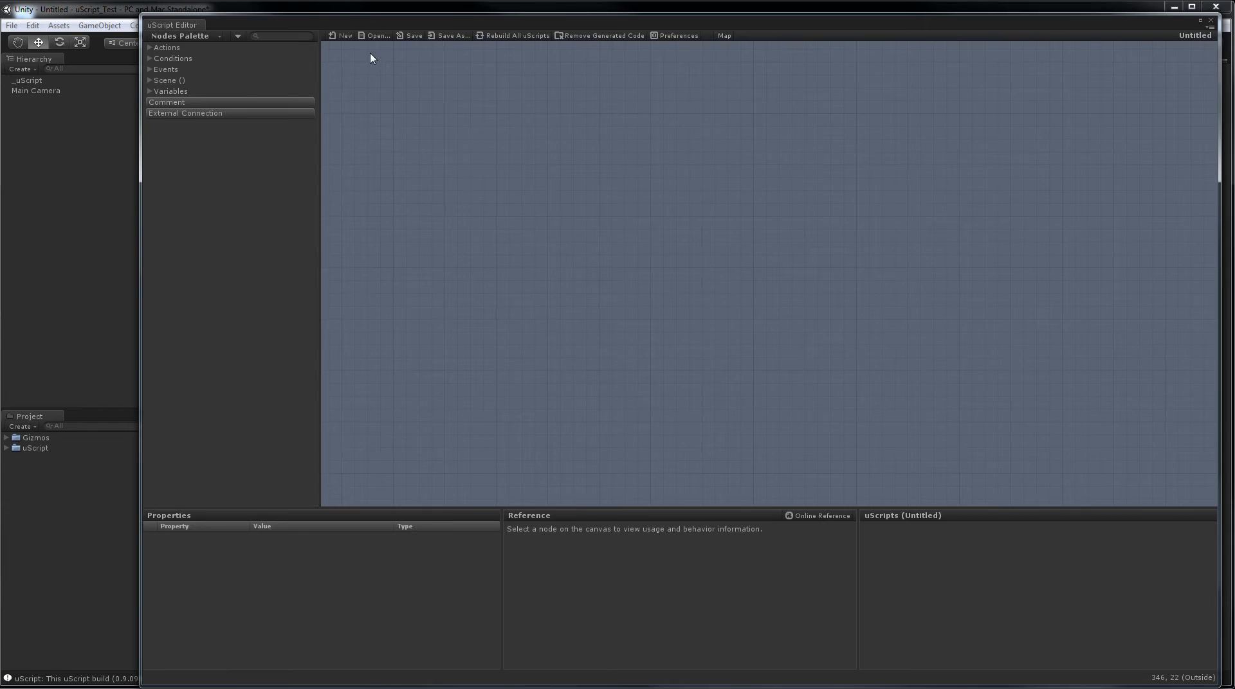
{"action": "mouse_move", "coordinate": [471, 131]}
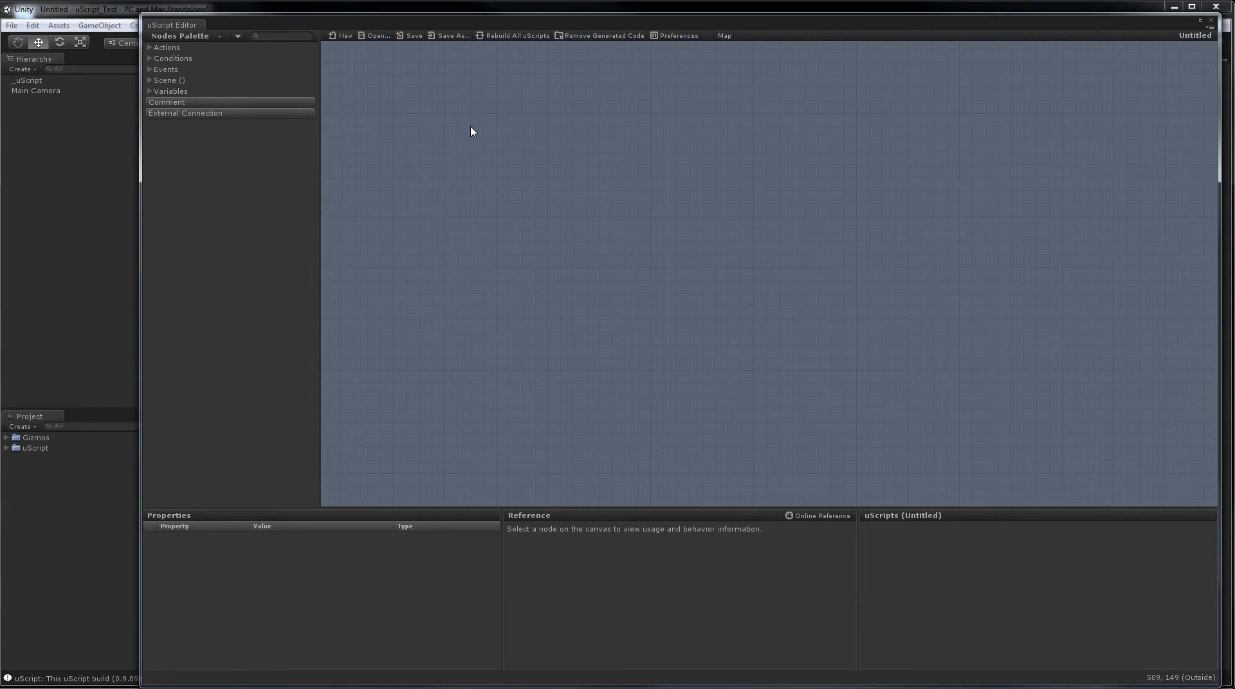
{"action": "mouse_move", "coordinate": [494, 142]}
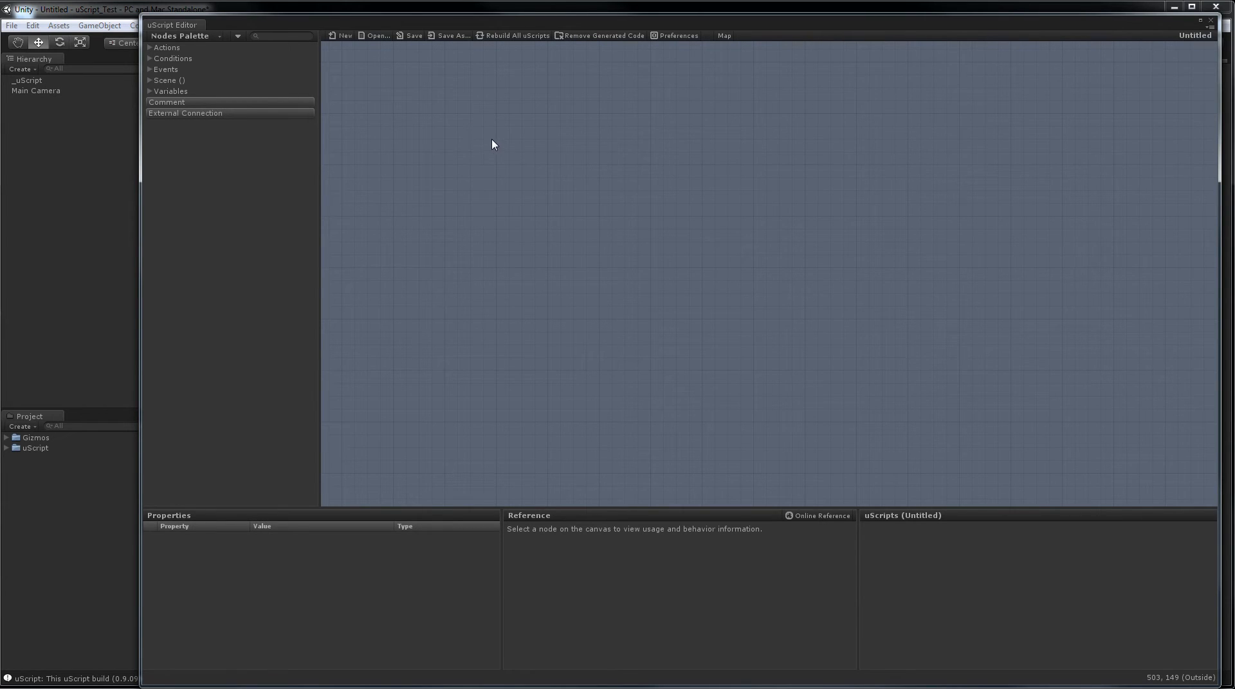
{"action": "mouse_move", "coordinate": [489, 166]}
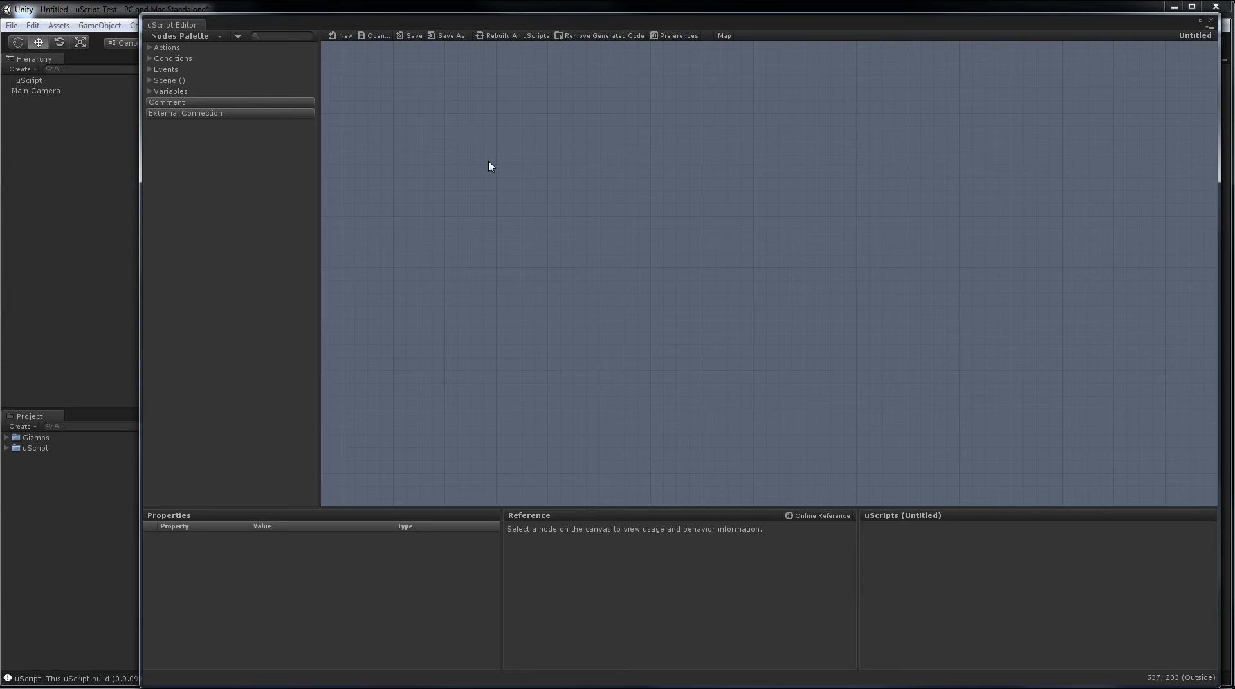
{"action": "mouse_move", "coordinate": [422, 172]}
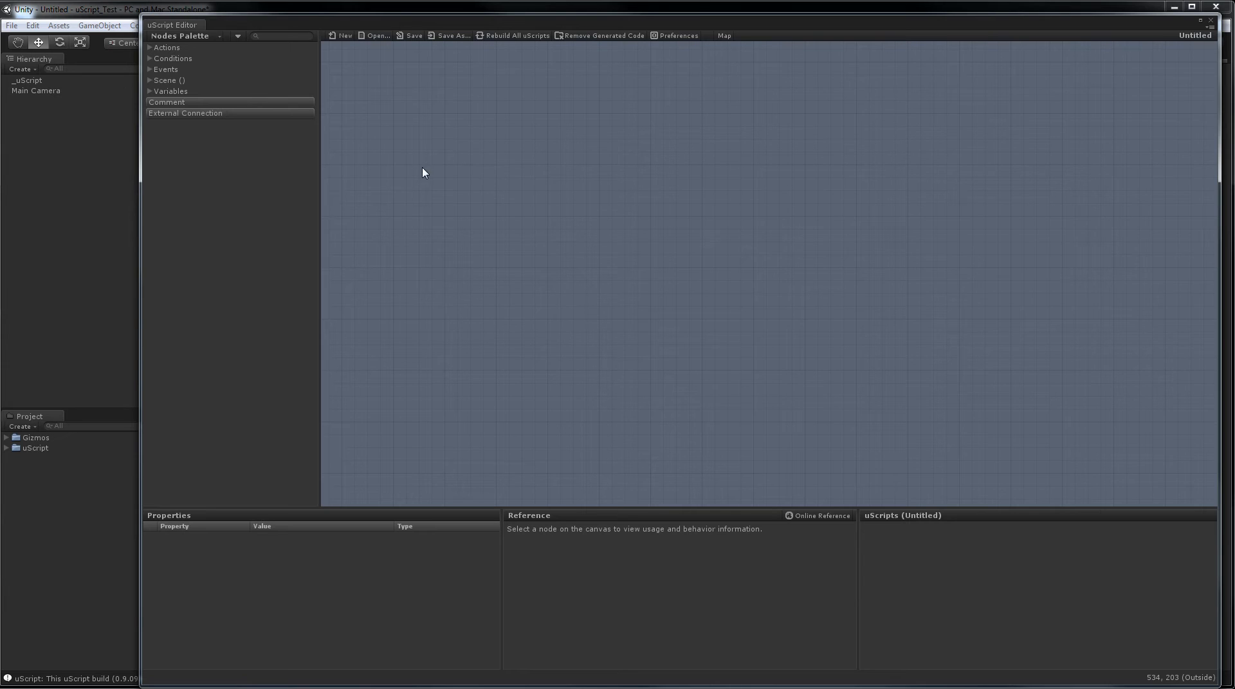
Expand Events > Input Events in the Nodes Palette to reach the Input Events node
{"action": "left_click", "coordinate": [150, 70]}
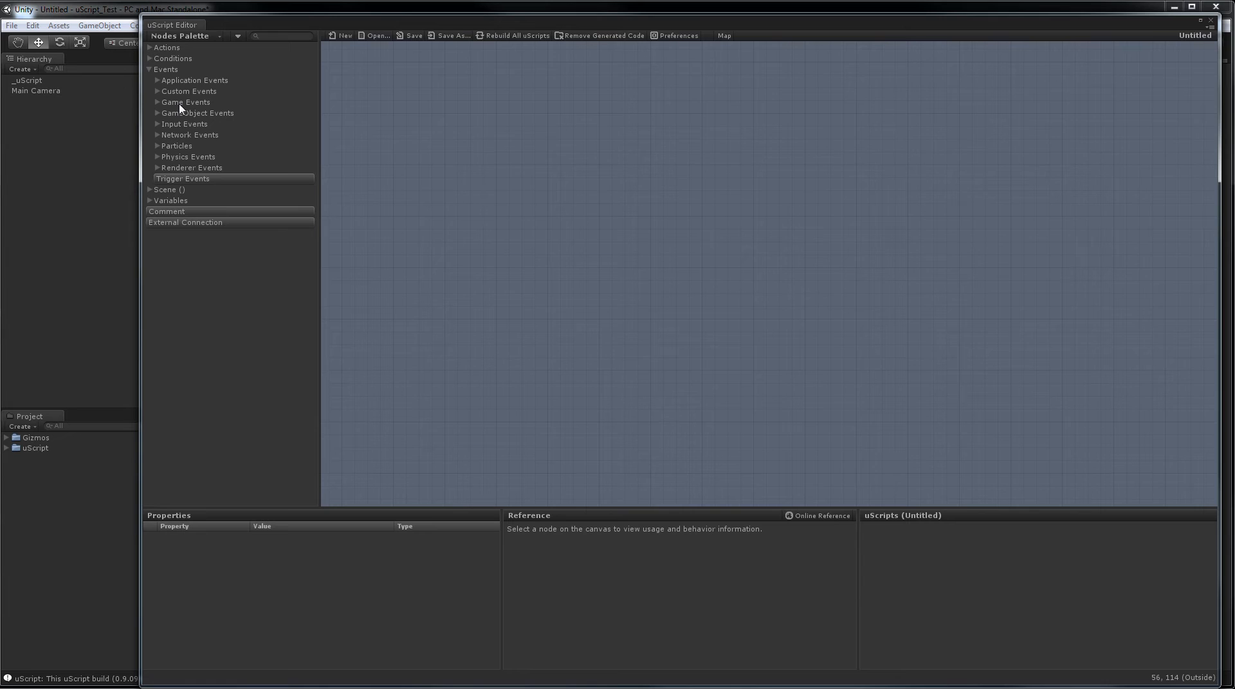
{"action": "mouse_move", "coordinate": [159, 127]}
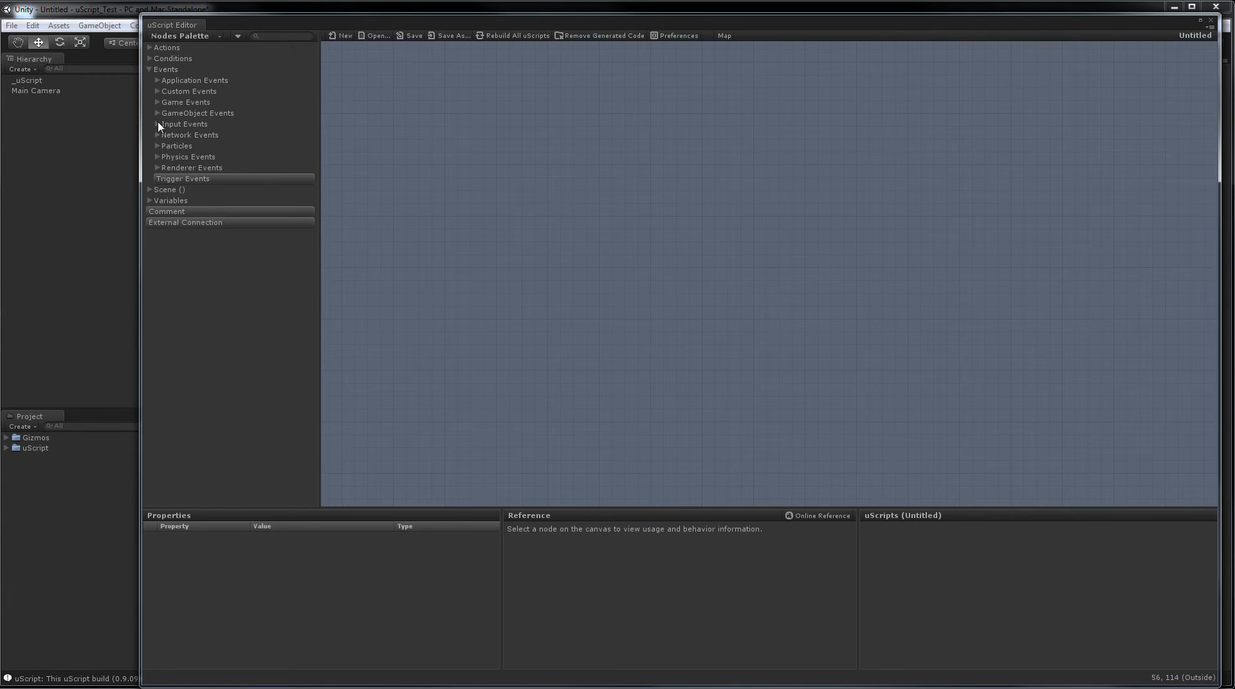
{"action": "left_click", "coordinate": [149, 123]}
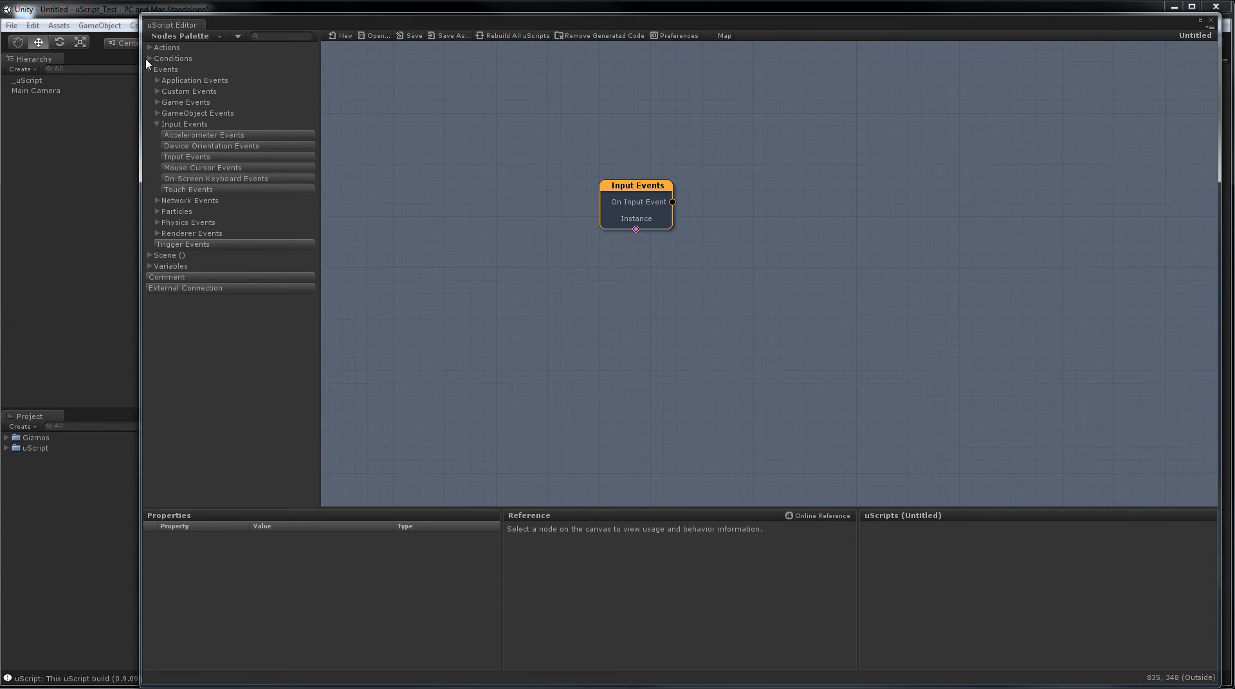
Place an Input Events Filter node and wire On Input Event into its In socket
{"action": "left_click", "coordinate": [154, 47]}
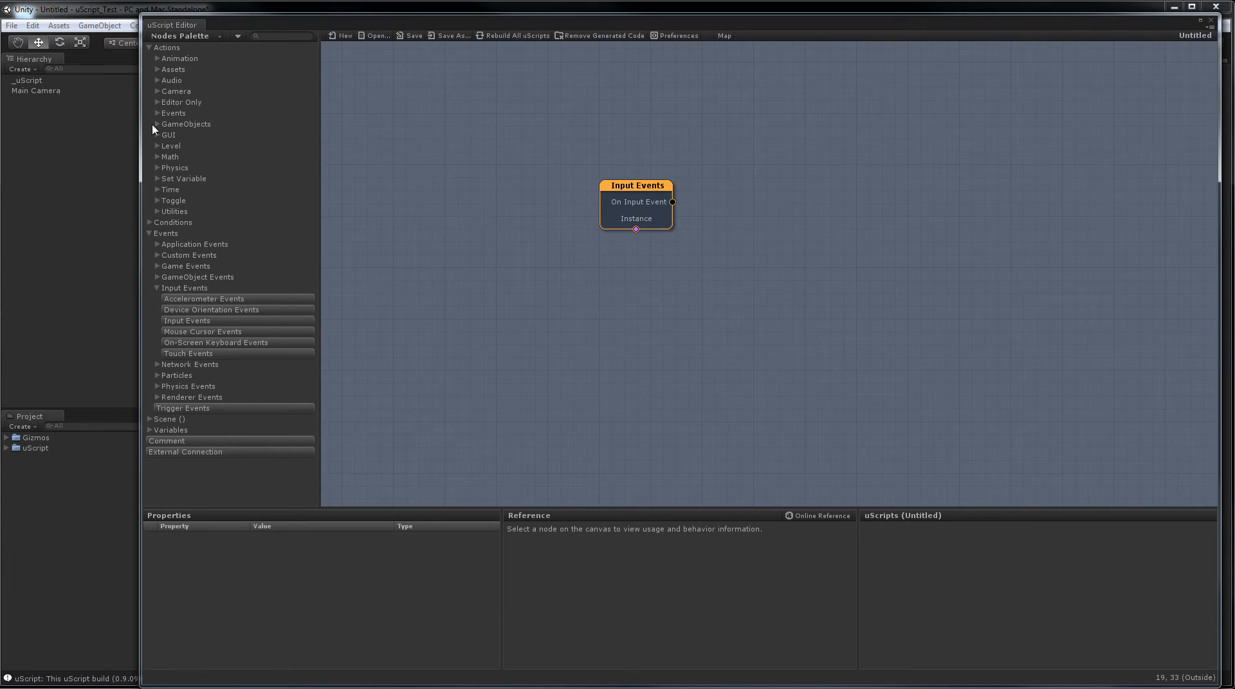
{"action": "left_click", "coordinate": [156, 114]}
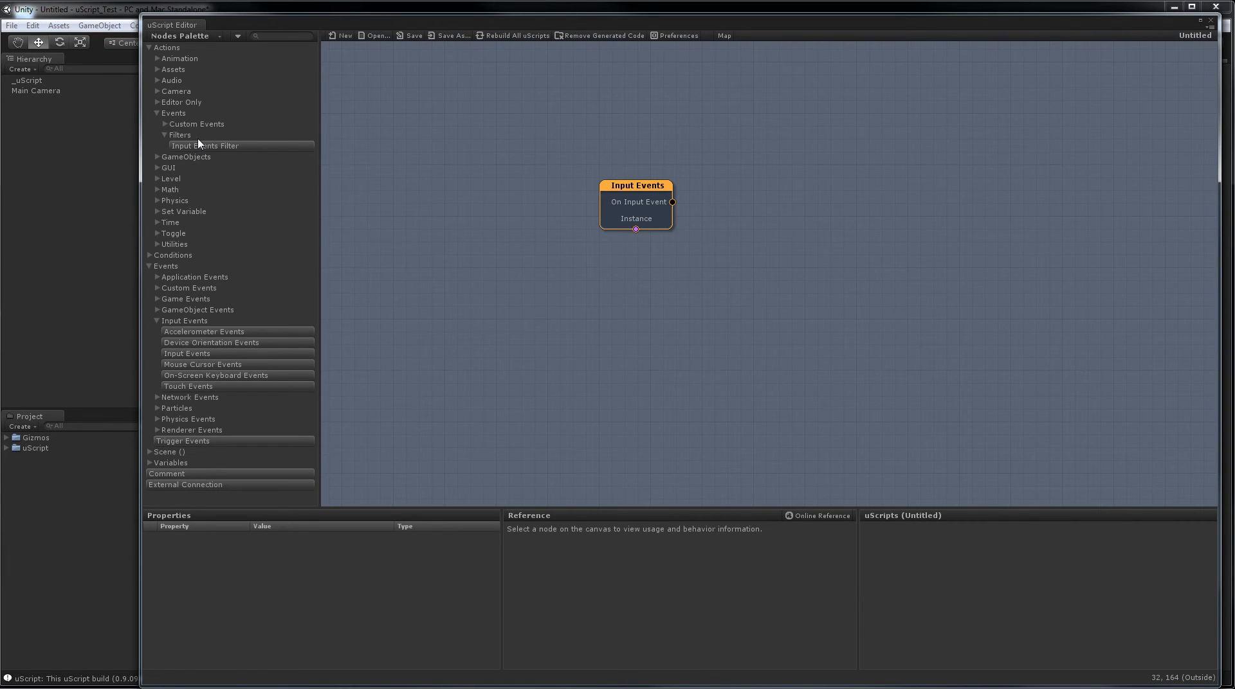
{"action": "left_click_drag", "start_coordinate": [204, 145], "coordinate": [816, 322]}
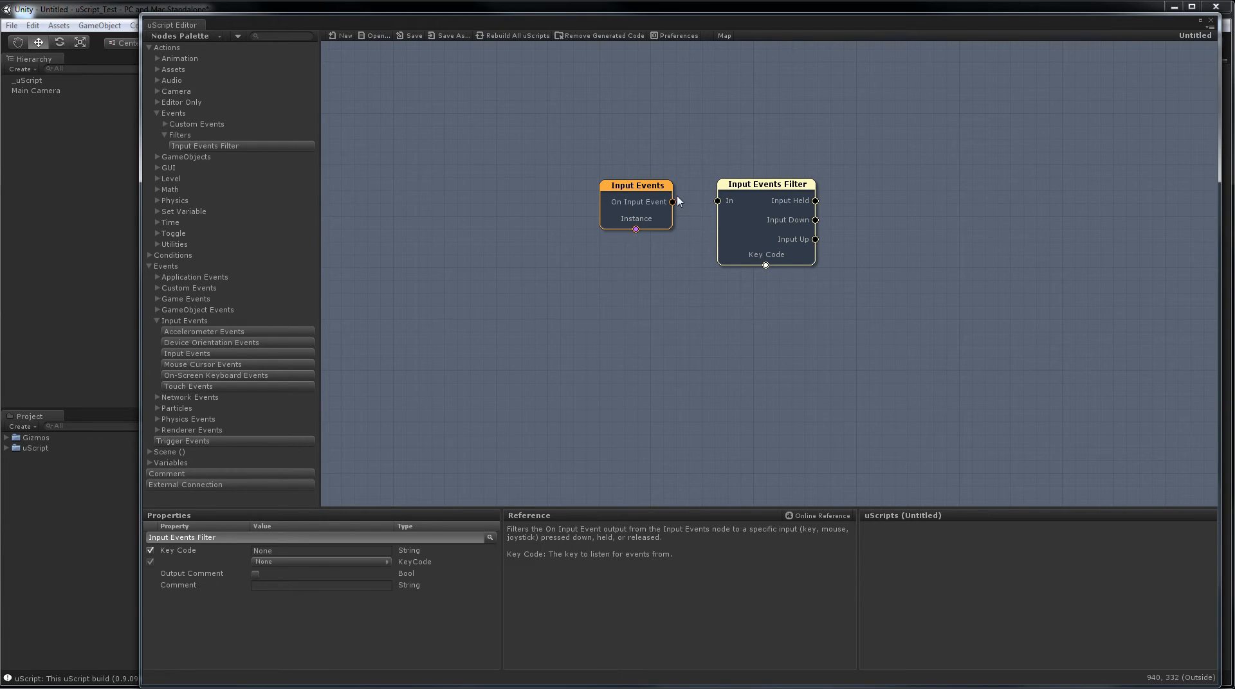
{"action": "left_click_drag", "start_coordinate": [671, 202], "coordinate": [715, 202]}
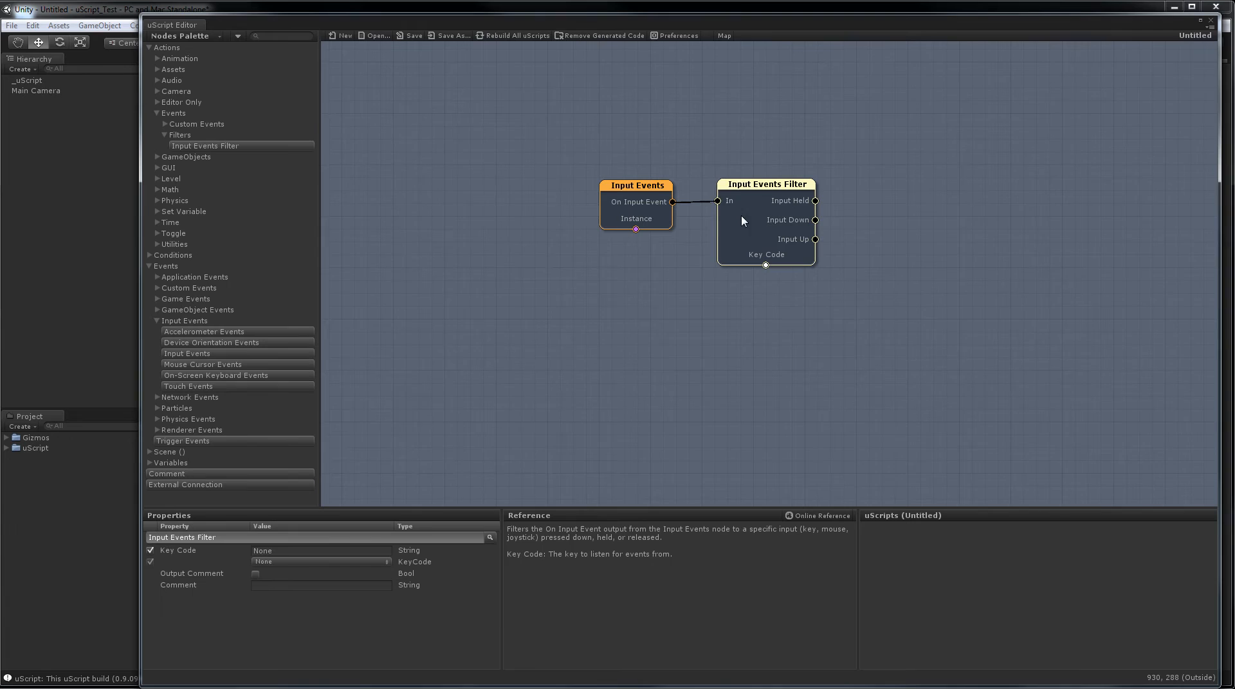
{"action": "mouse_move", "coordinate": [768, 268]}
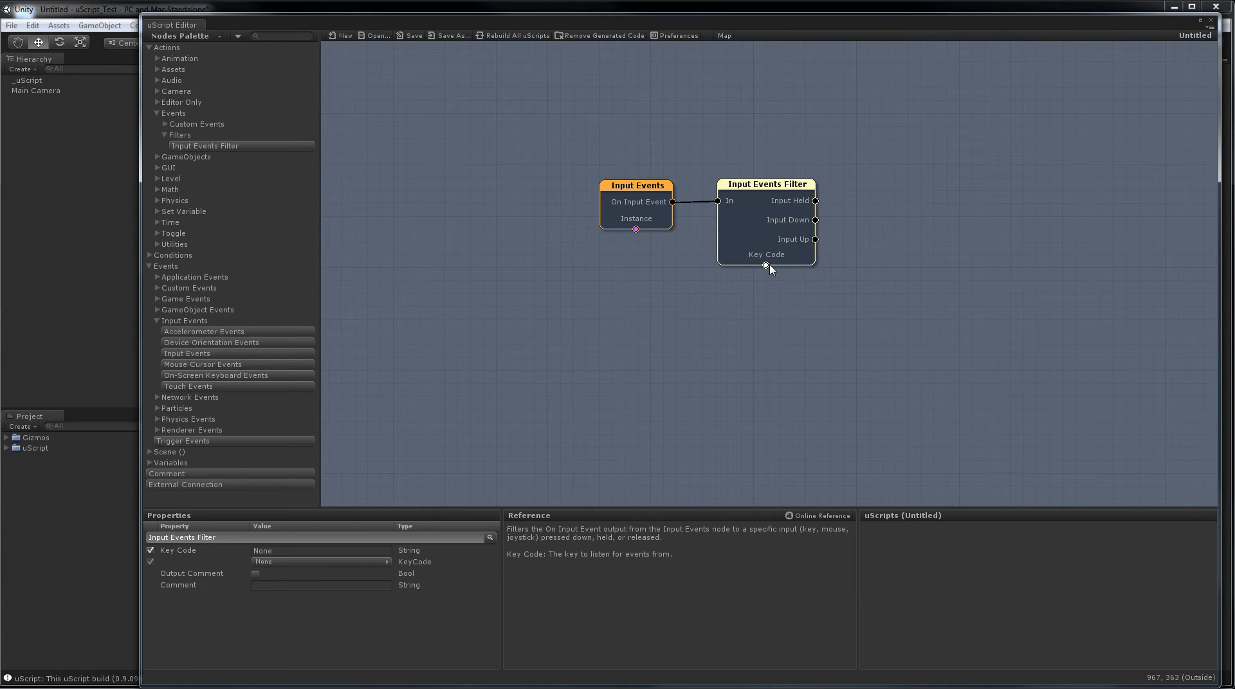
Create a linked variable on the filter's Key Code input and set its value to Space
{"action": "right_click", "coordinate": [765, 266]}
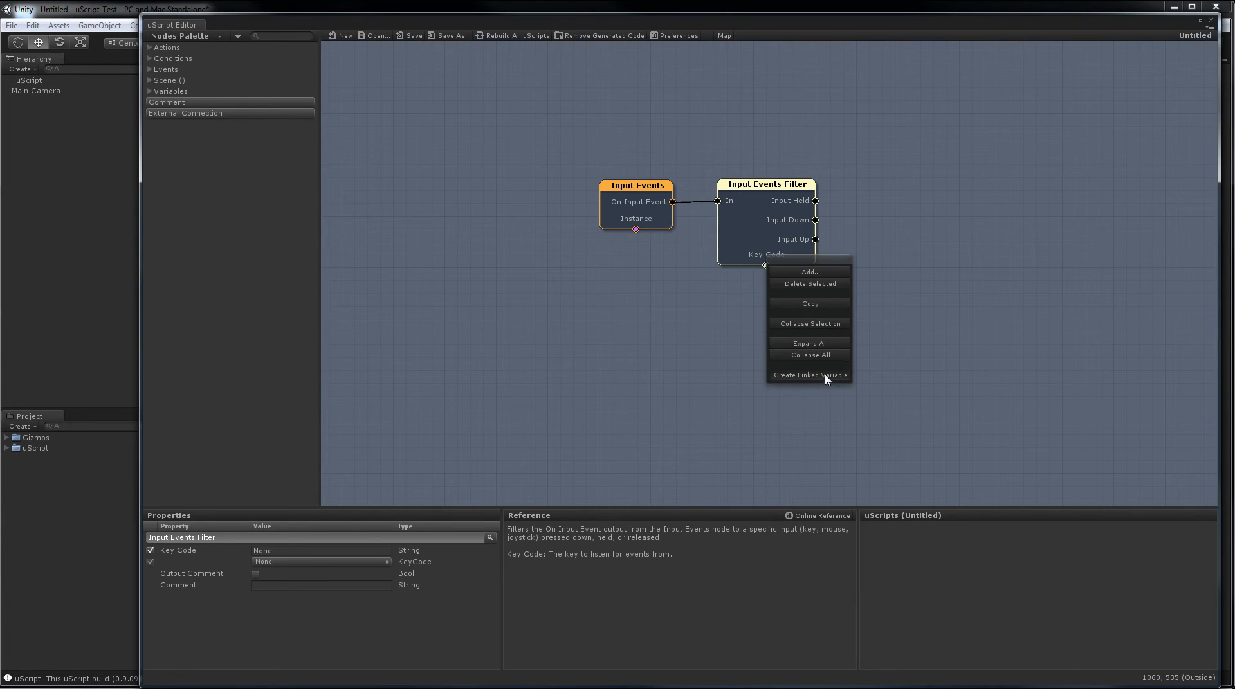
{"action": "left_click", "coordinate": [810, 375]}
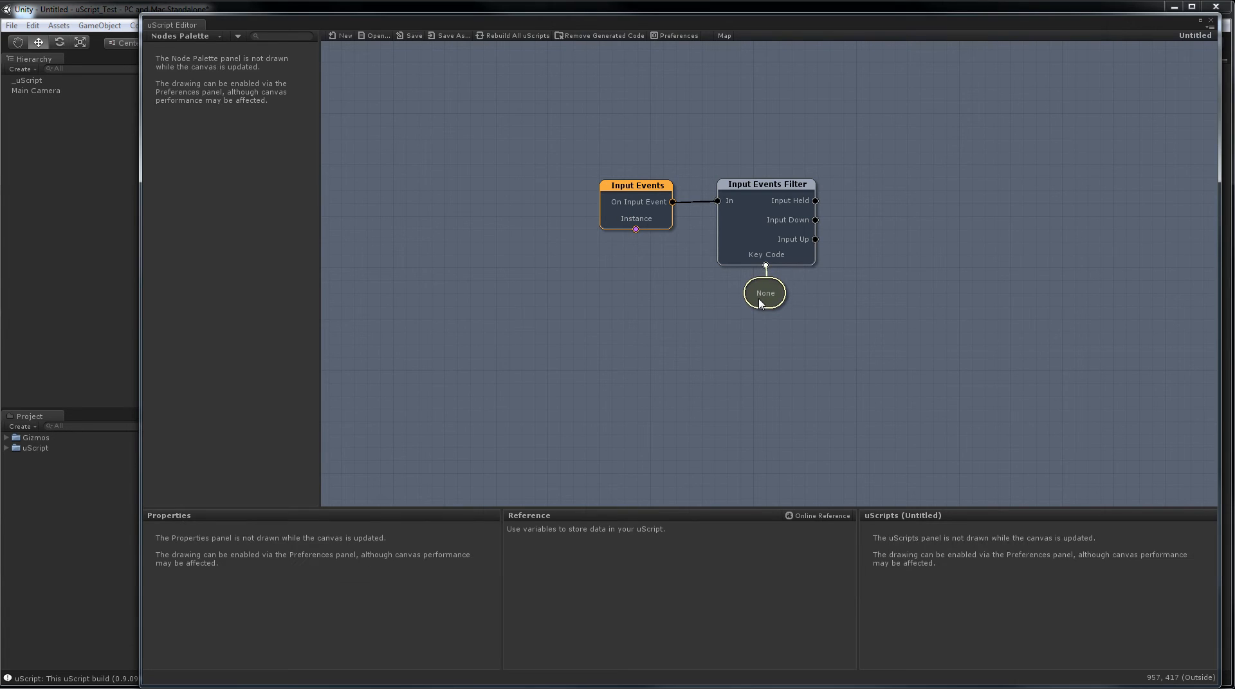
{"action": "left_click", "coordinate": [765, 294]}
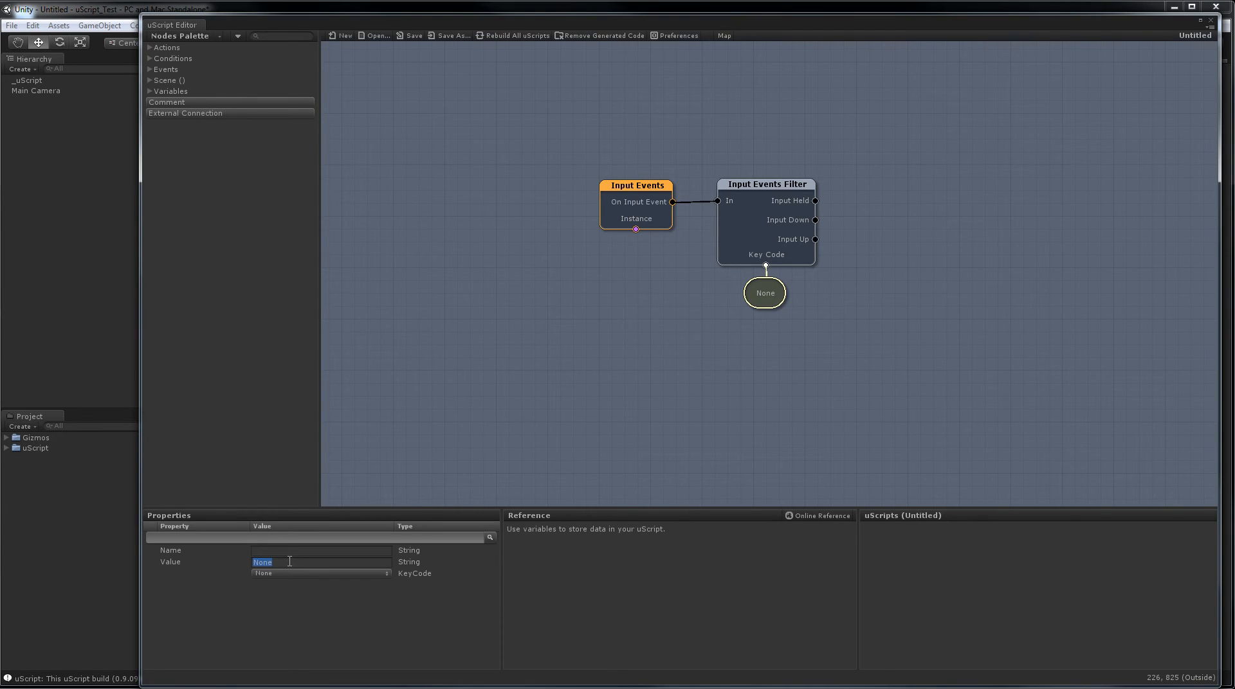
{"action": "type", "text": "s"}
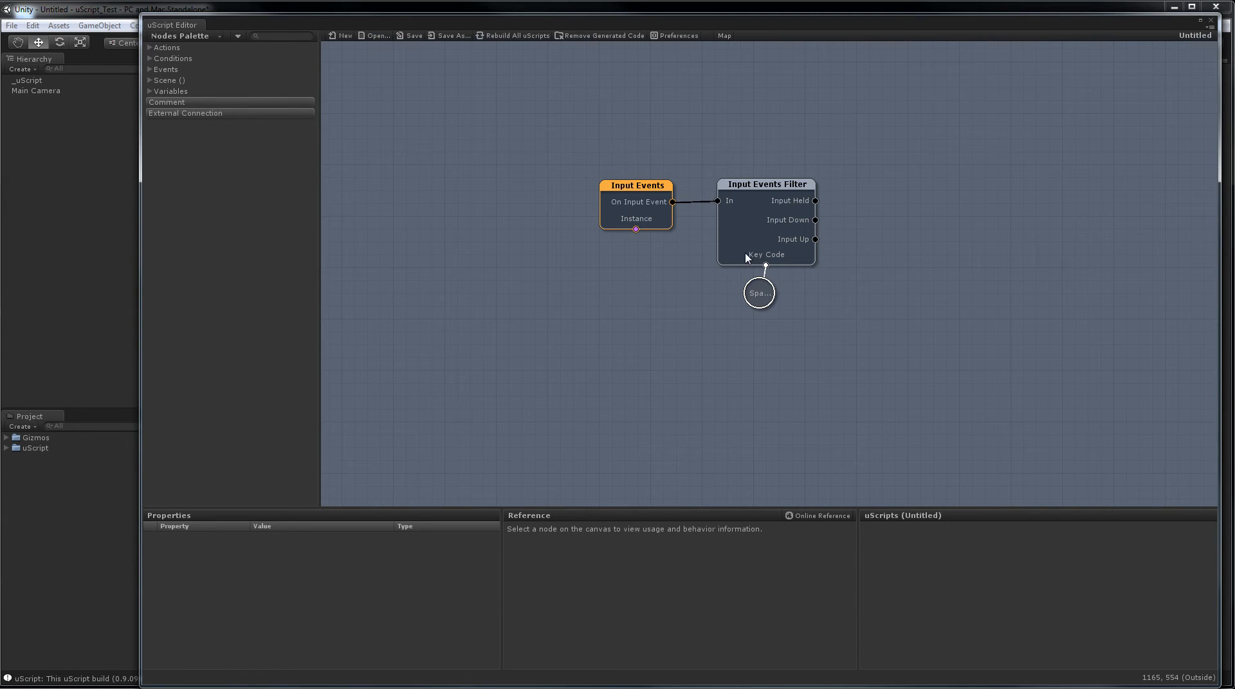
{"action": "mouse_move", "coordinate": [795, 280]}
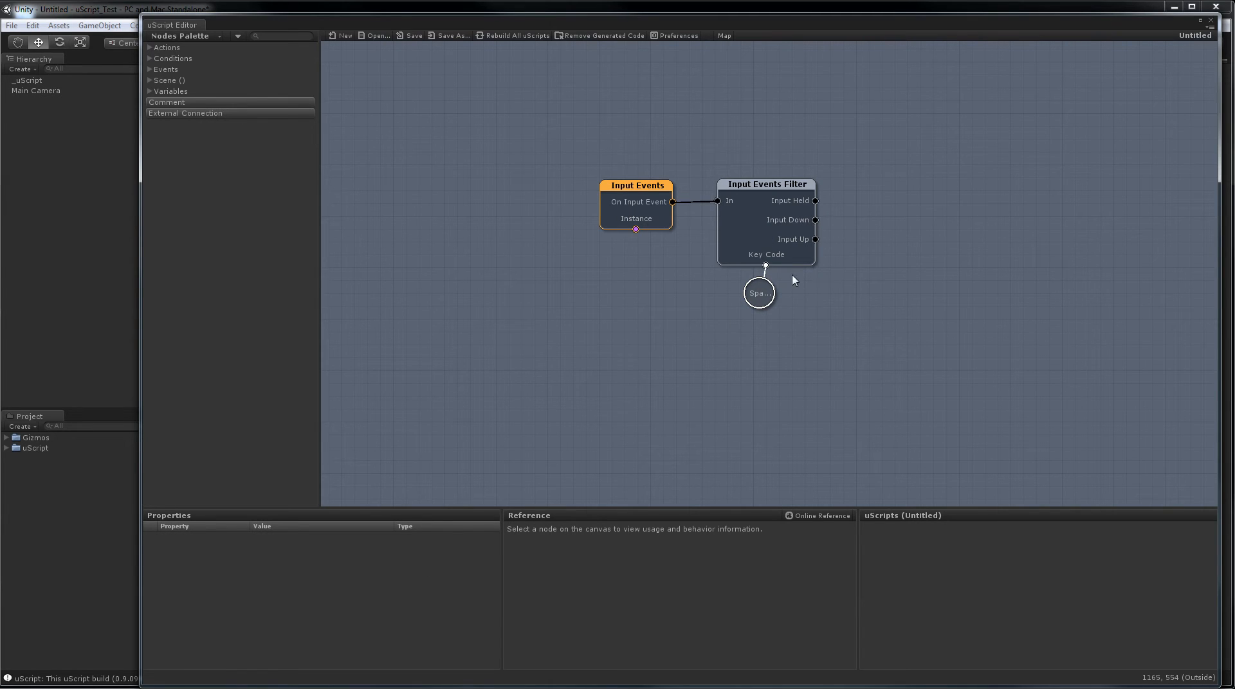
{"action": "mouse_move", "coordinate": [762, 287]}
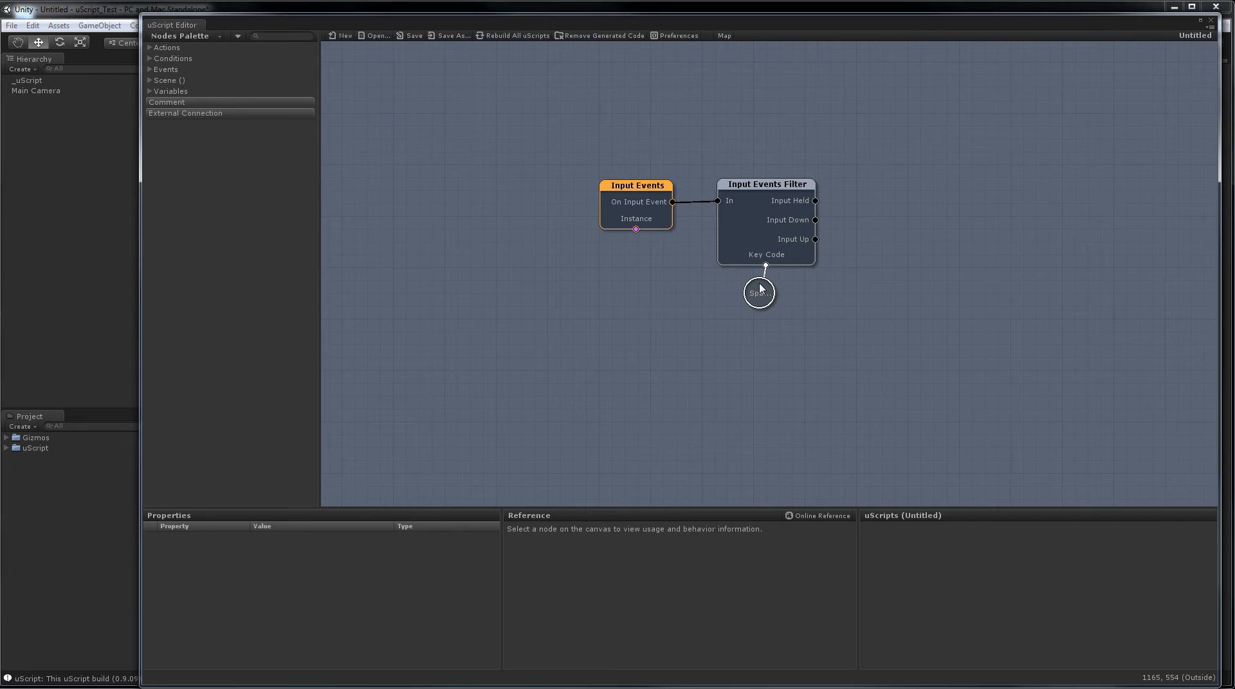
{"action": "mouse_move", "coordinate": [802, 288]}
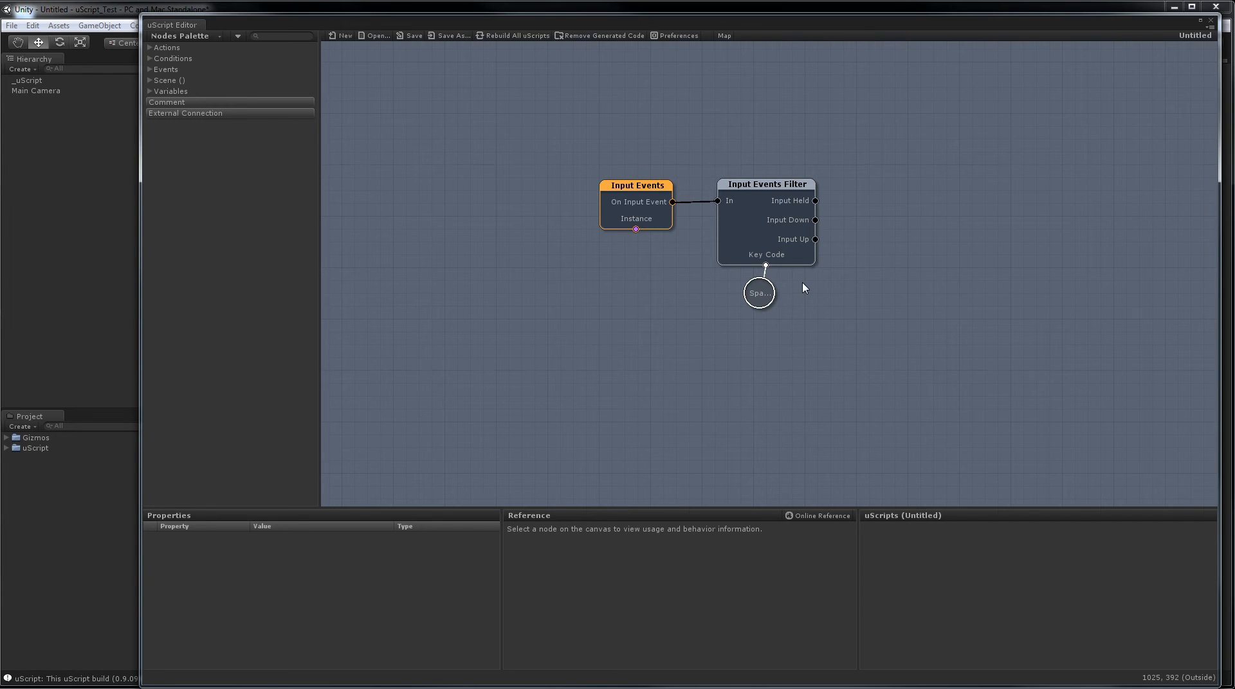
{"action": "mouse_move", "coordinate": [317, 137]}
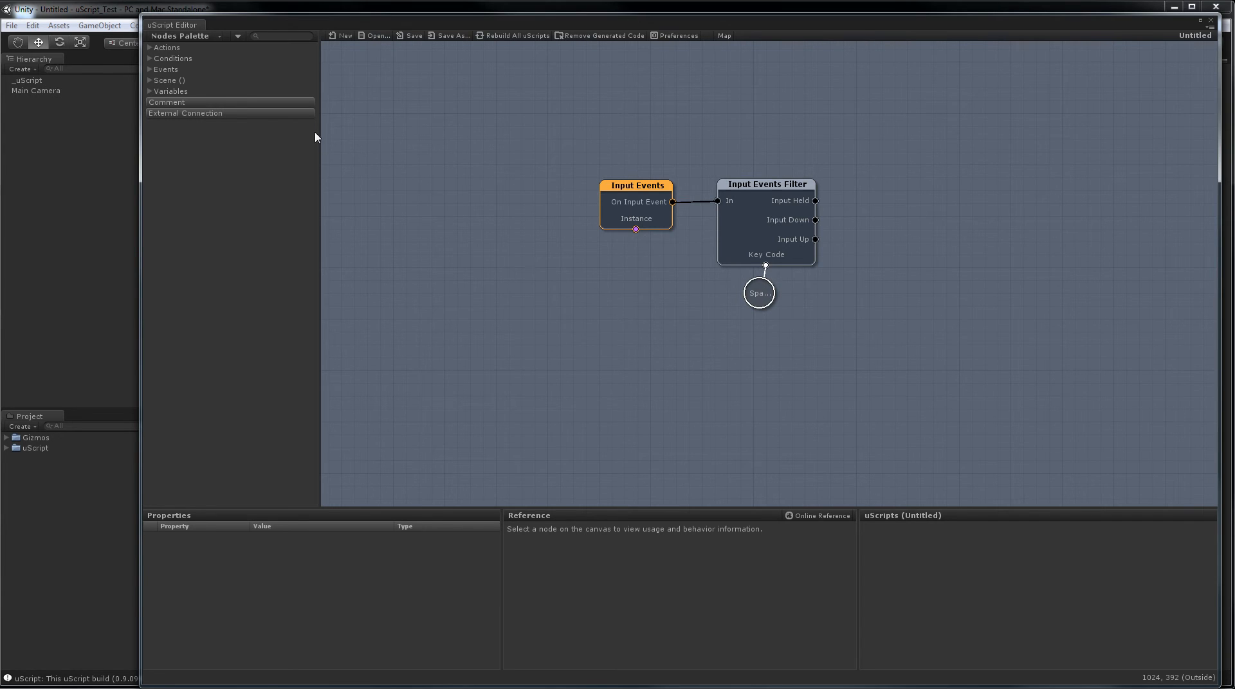
Expand Actions > Editor Only in the Nodes Palette to reach the Log node
{"action": "left_click", "coordinate": [149, 65]}
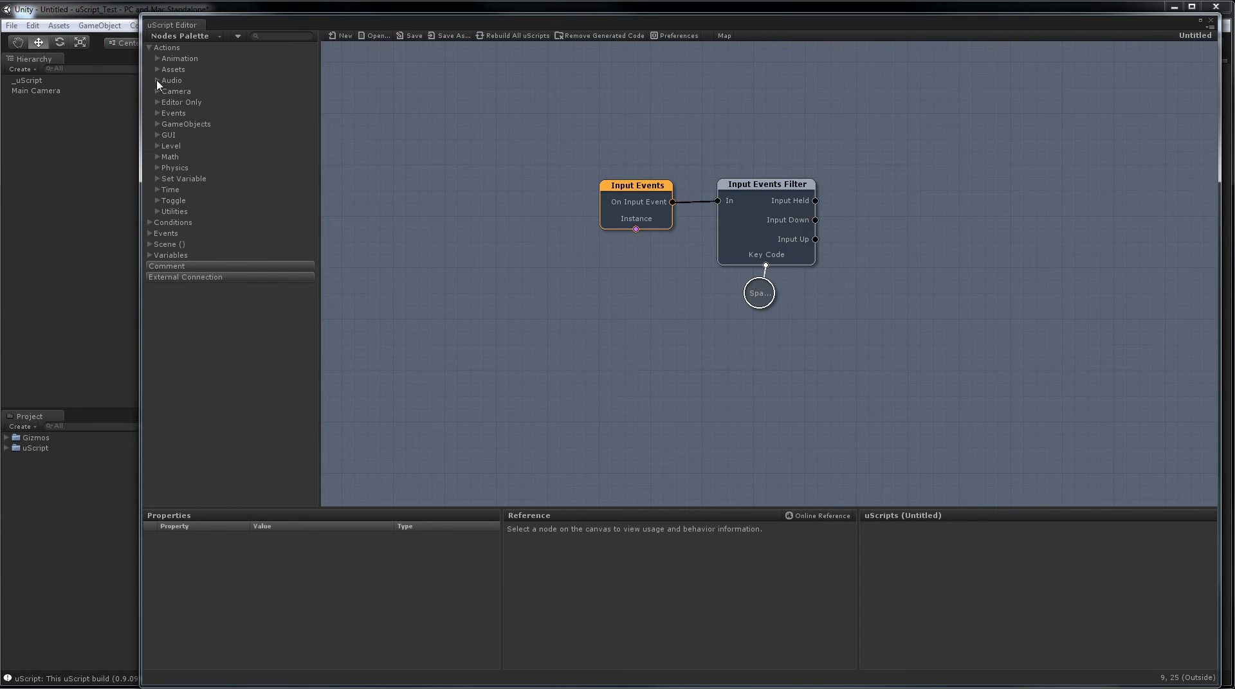
{"action": "left_click", "coordinate": [157, 102]}
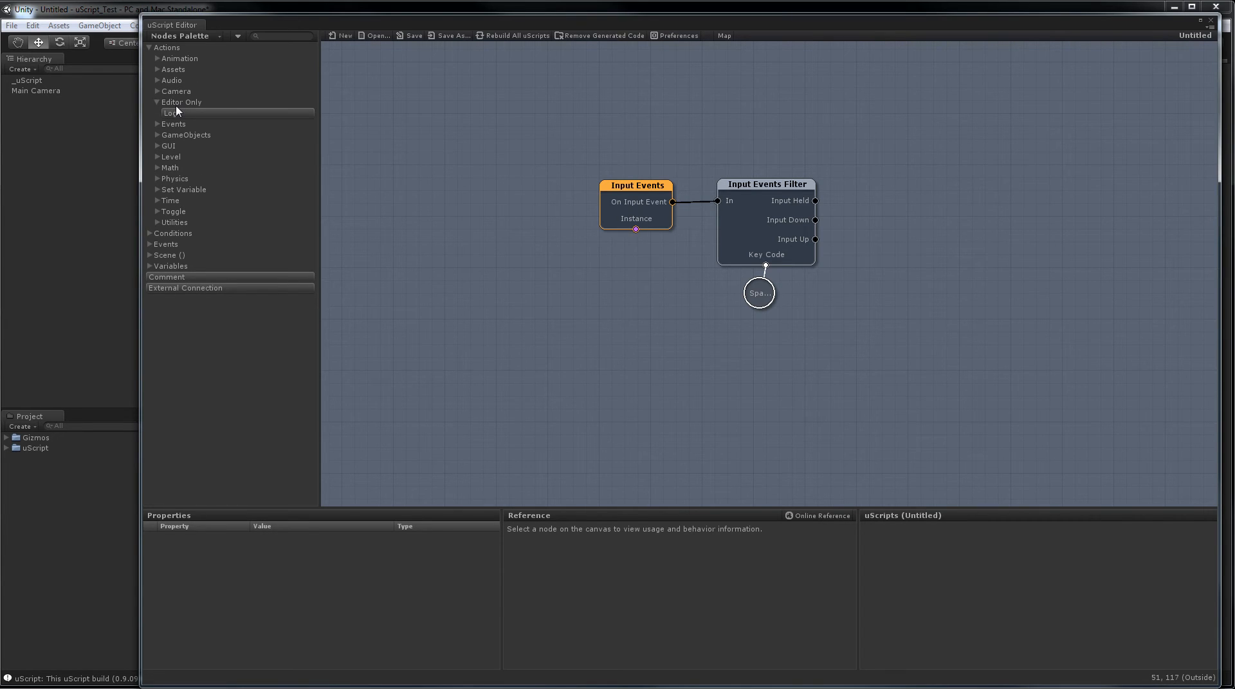
{"action": "mouse_move", "coordinate": [892, 233]}
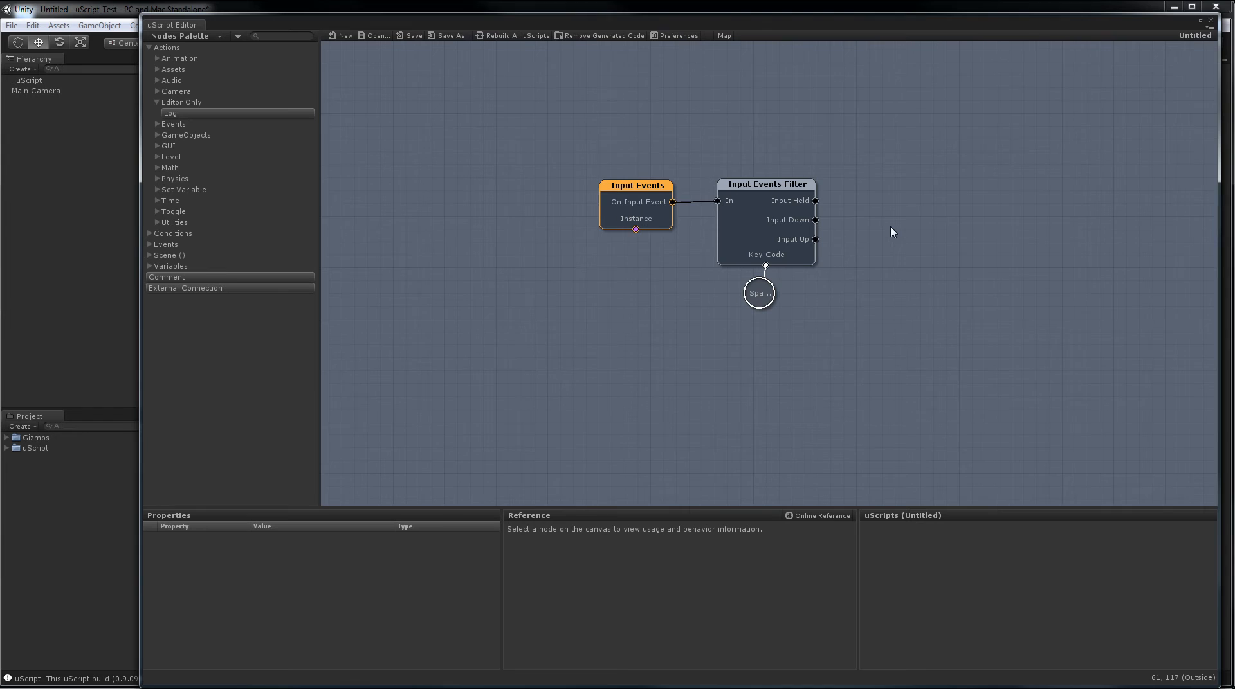
{"action": "mouse_move", "coordinate": [888, 219]}
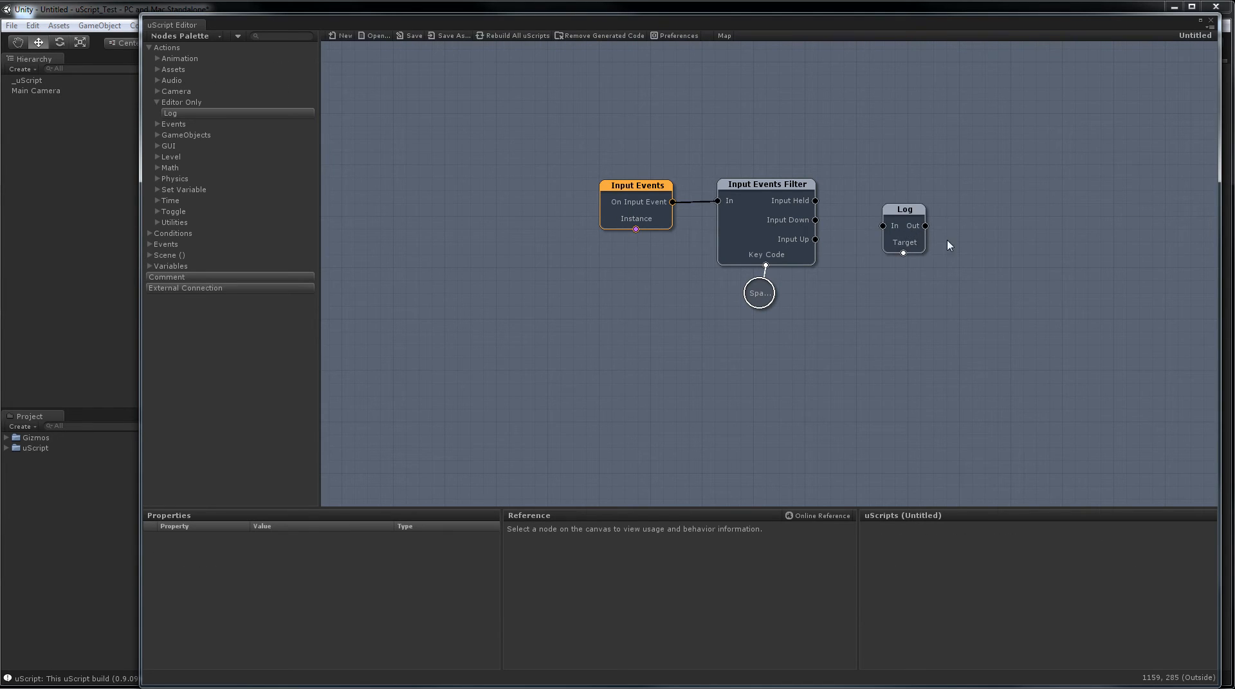
{"action": "mouse_move", "coordinate": [939, 267]}
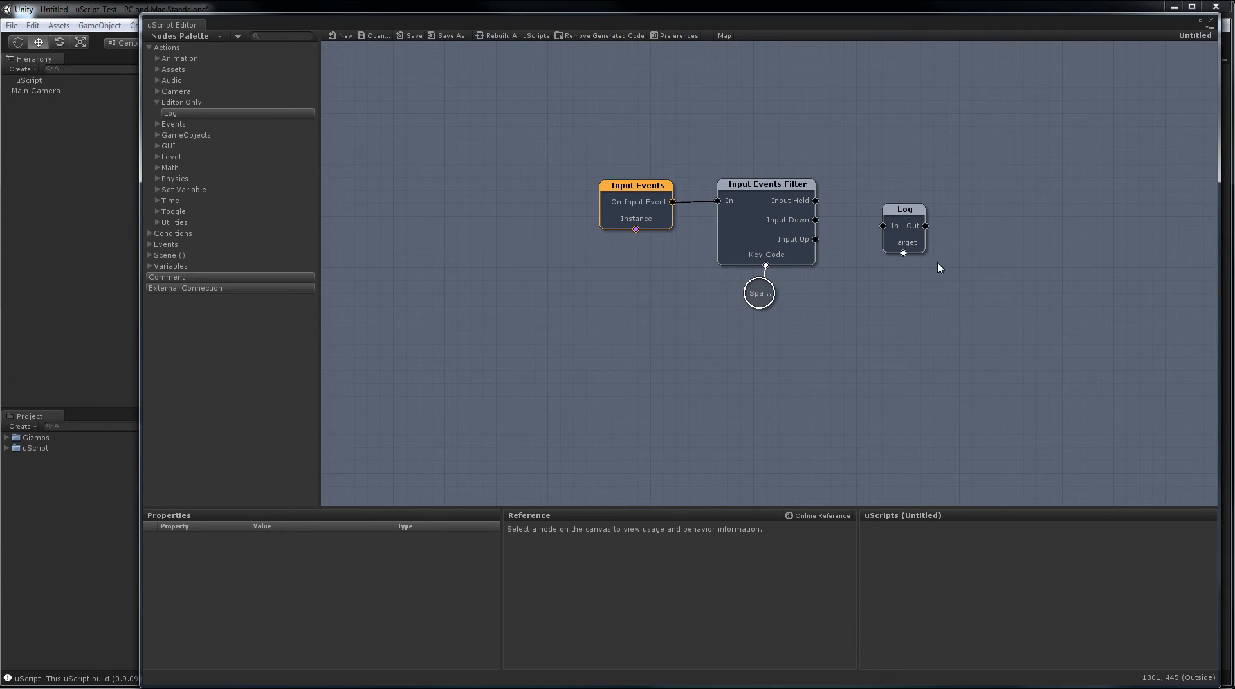
Connect the filter's Input Up output to the Log node's In socket
{"action": "left_click_drag", "start_coordinate": [904, 229], "coordinate": [900, 205]}
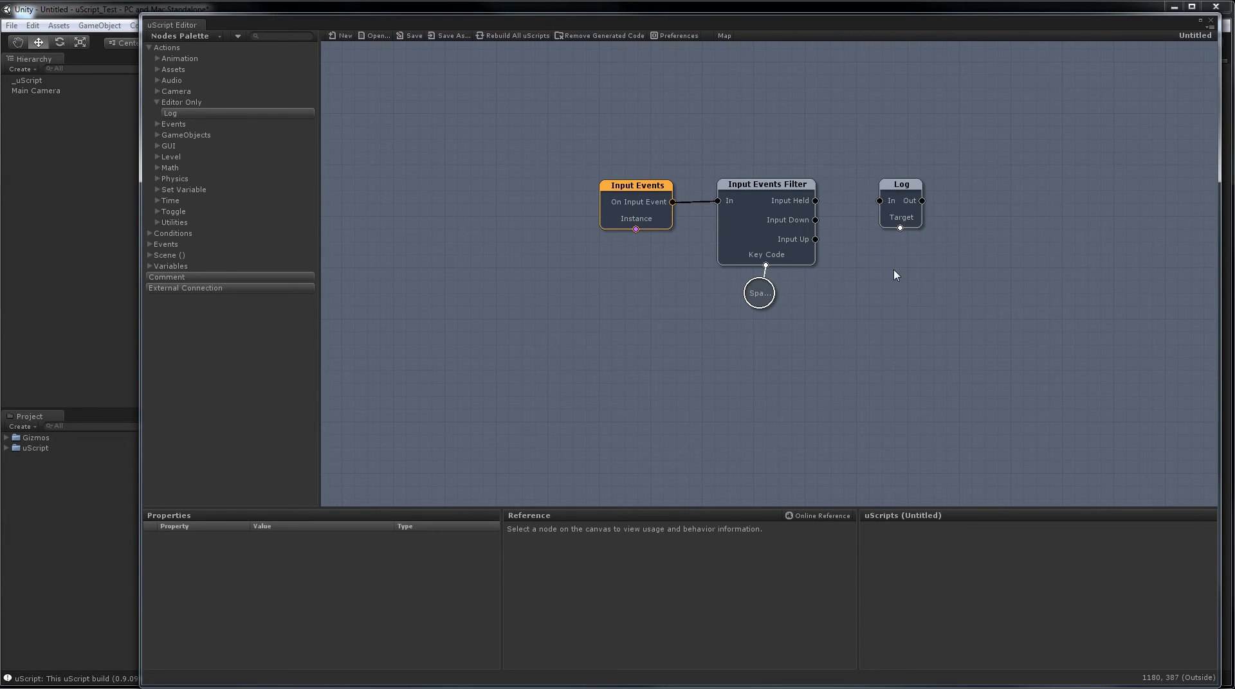
{"action": "mouse_move", "coordinate": [818, 243]}
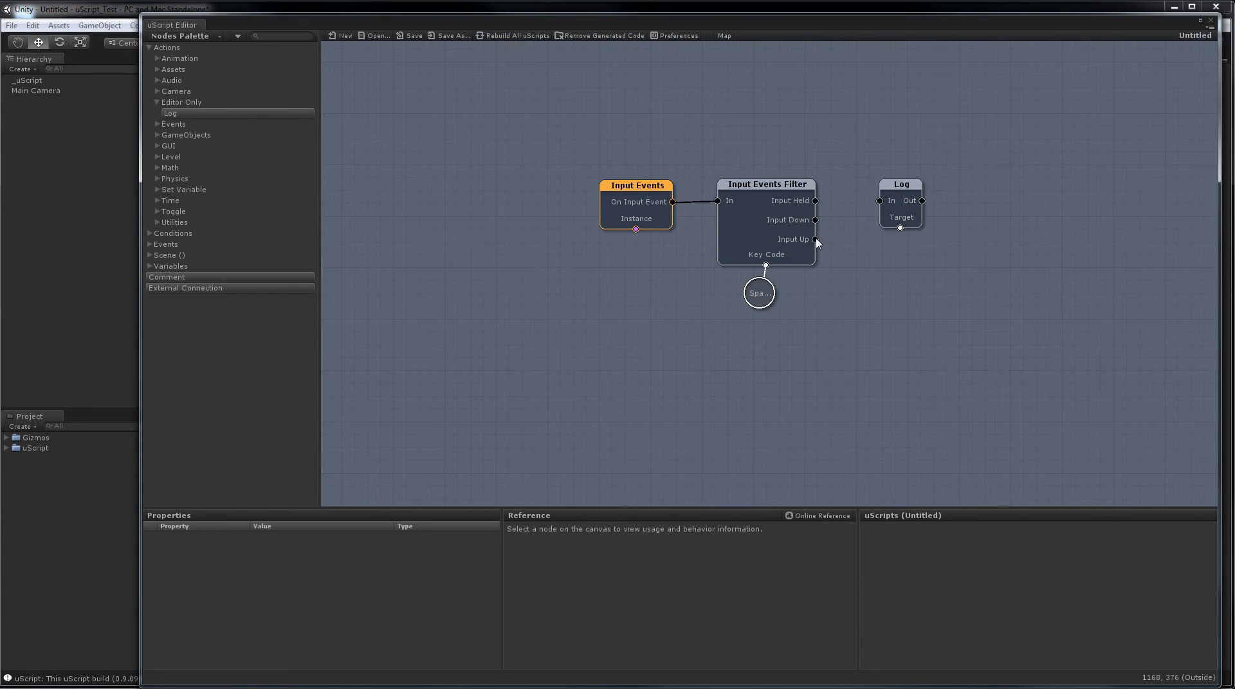
{"action": "left_click_drag", "start_coordinate": [816, 239], "coordinate": [880, 201]}
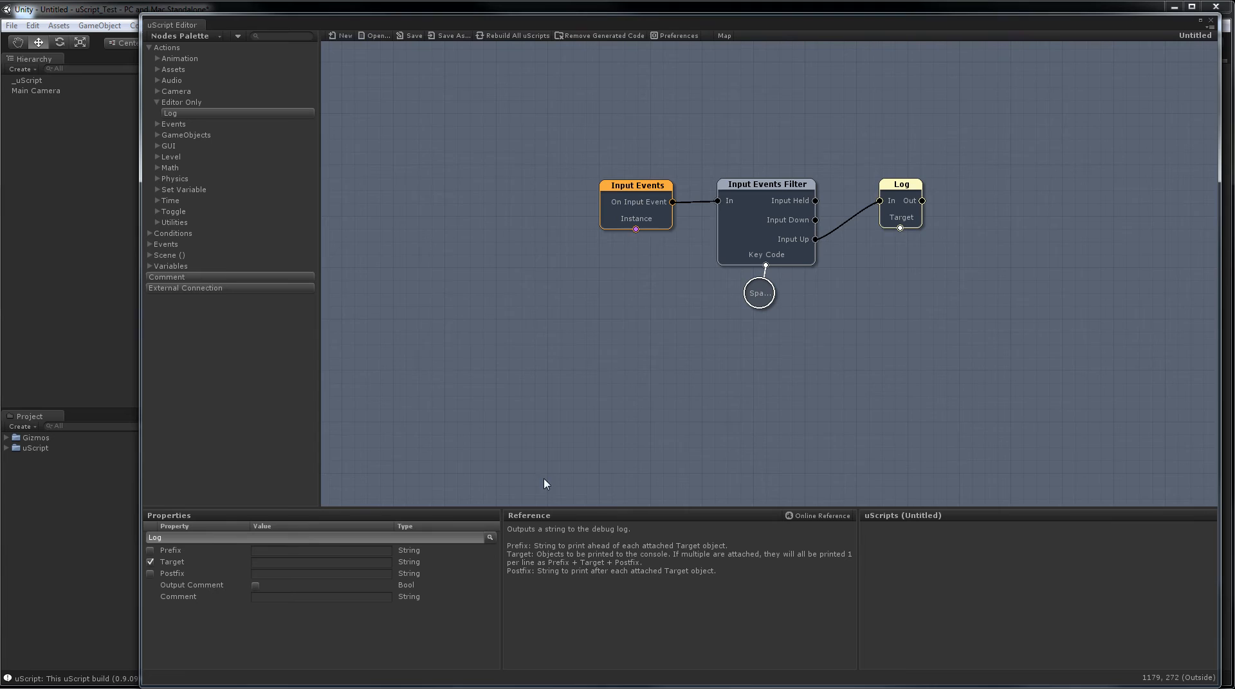
Set the Log node's Target property to the text 'Hello World!'
{"action": "left_click", "coordinate": [321, 563]}
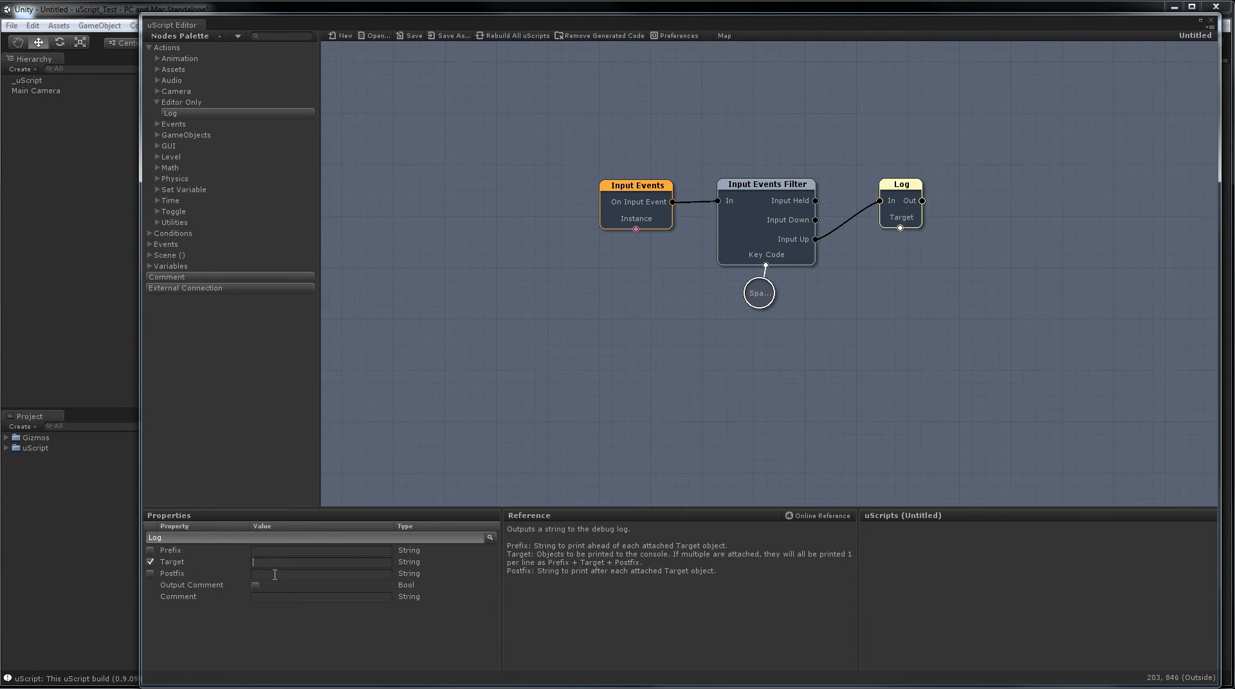
{"action": "type", "text": "Hello"}
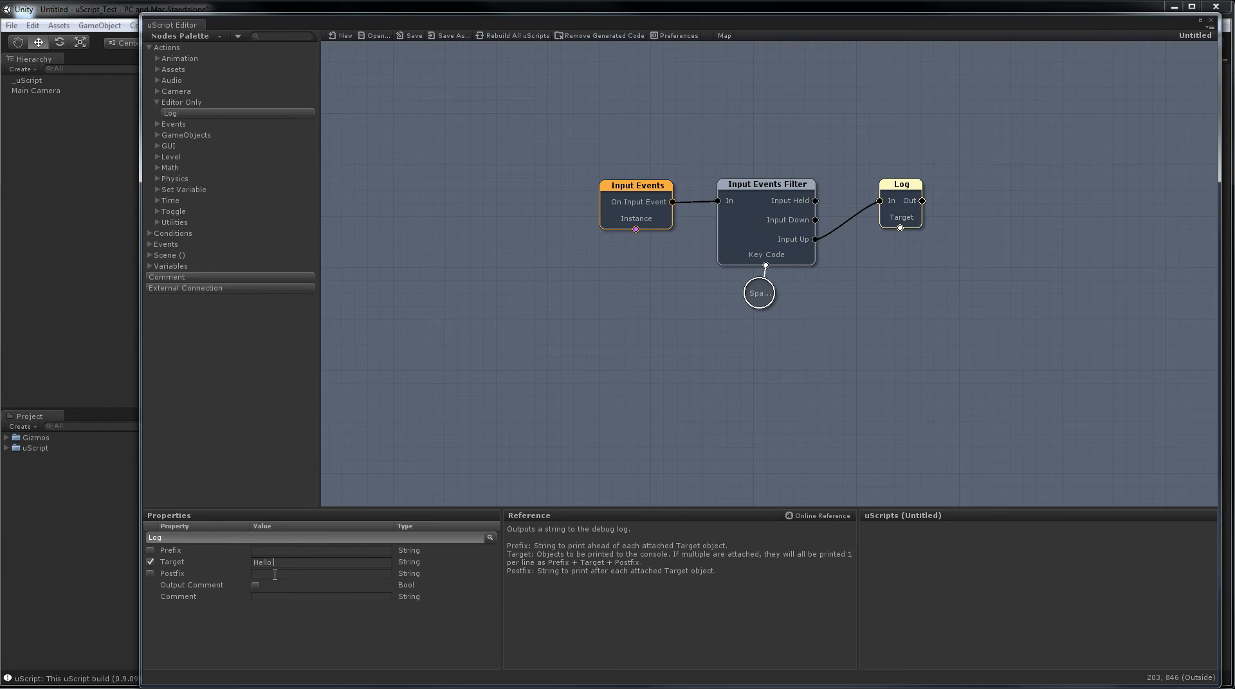
{"action": "type", "text": "World!"}
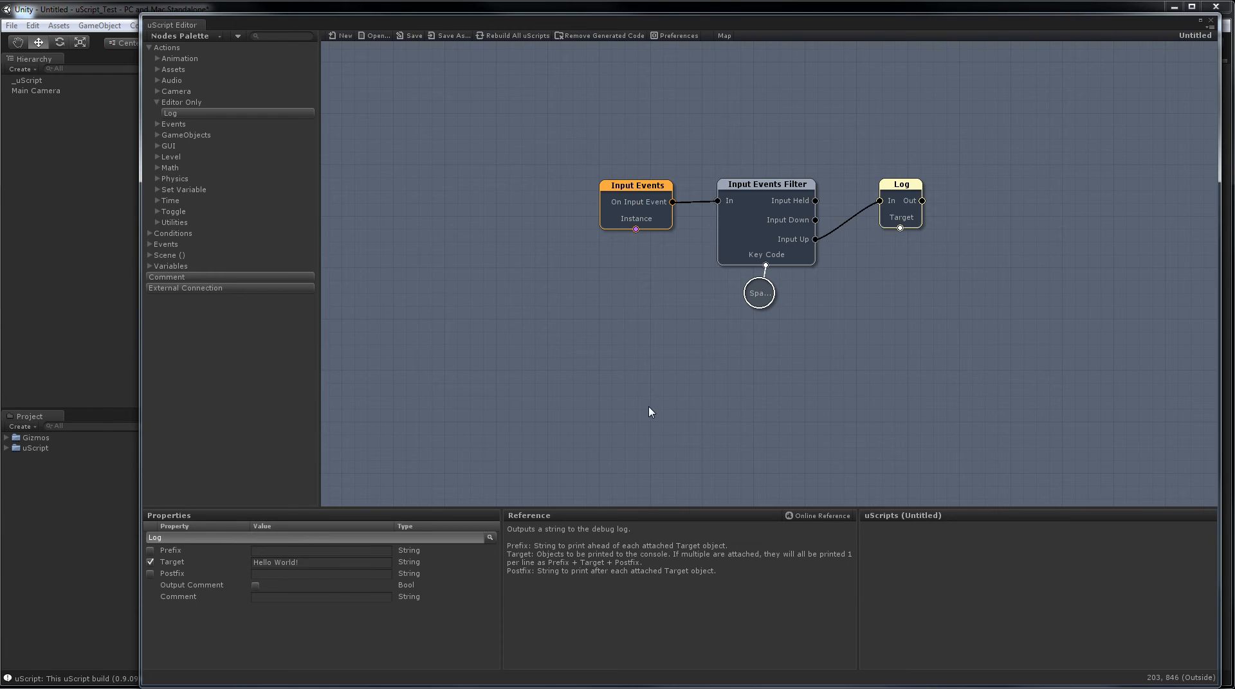
{"action": "left_click", "coordinate": [651, 413]}
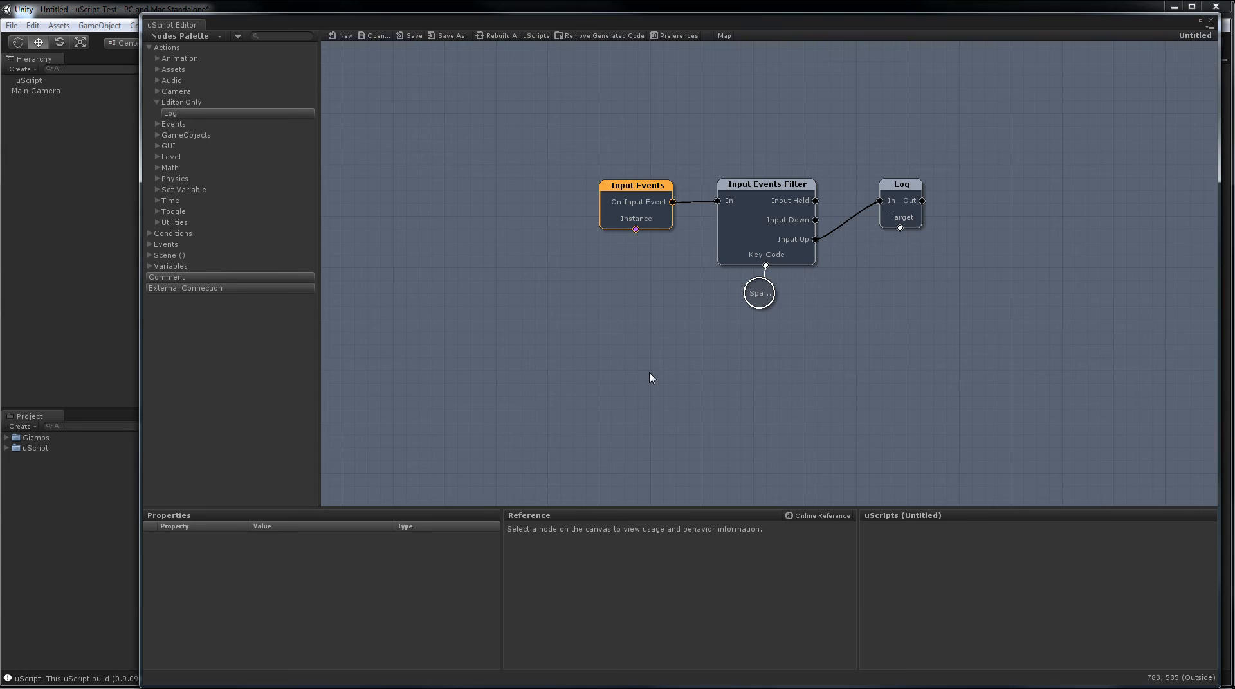
Save the graph under the name HelloWorld in the uScripts folder
{"action": "left_click", "coordinate": [411, 36]}
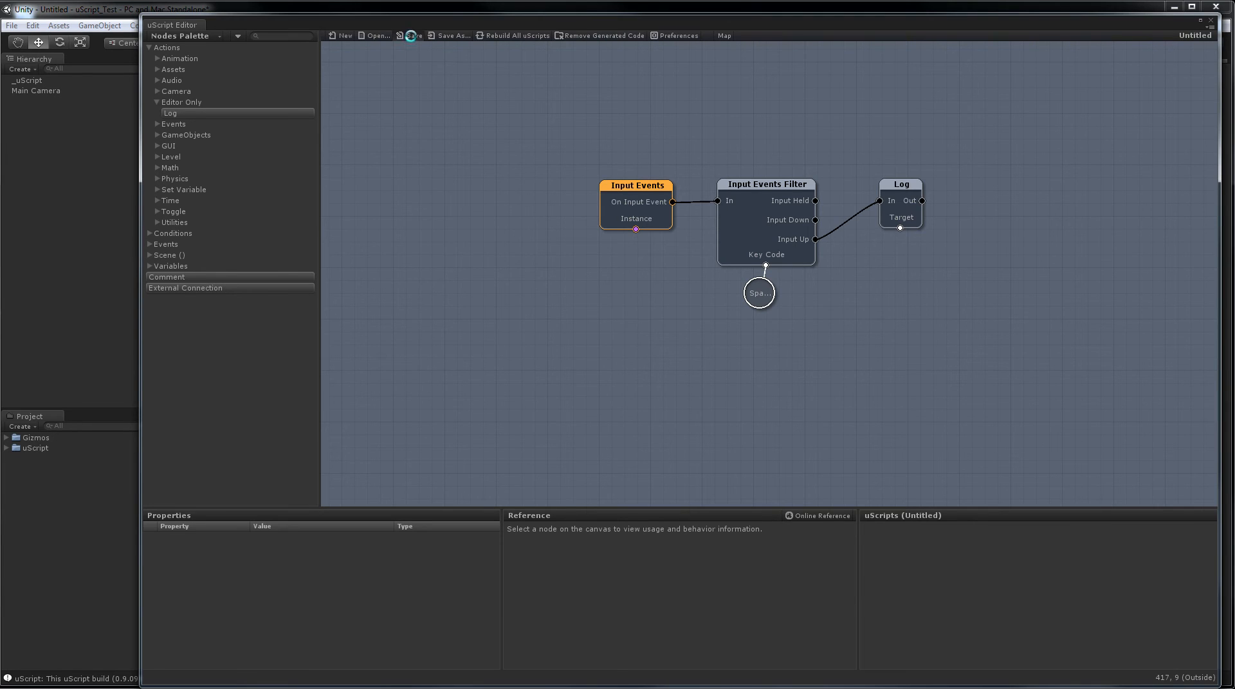
{"action": "left_click", "coordinate": [454, 36]}
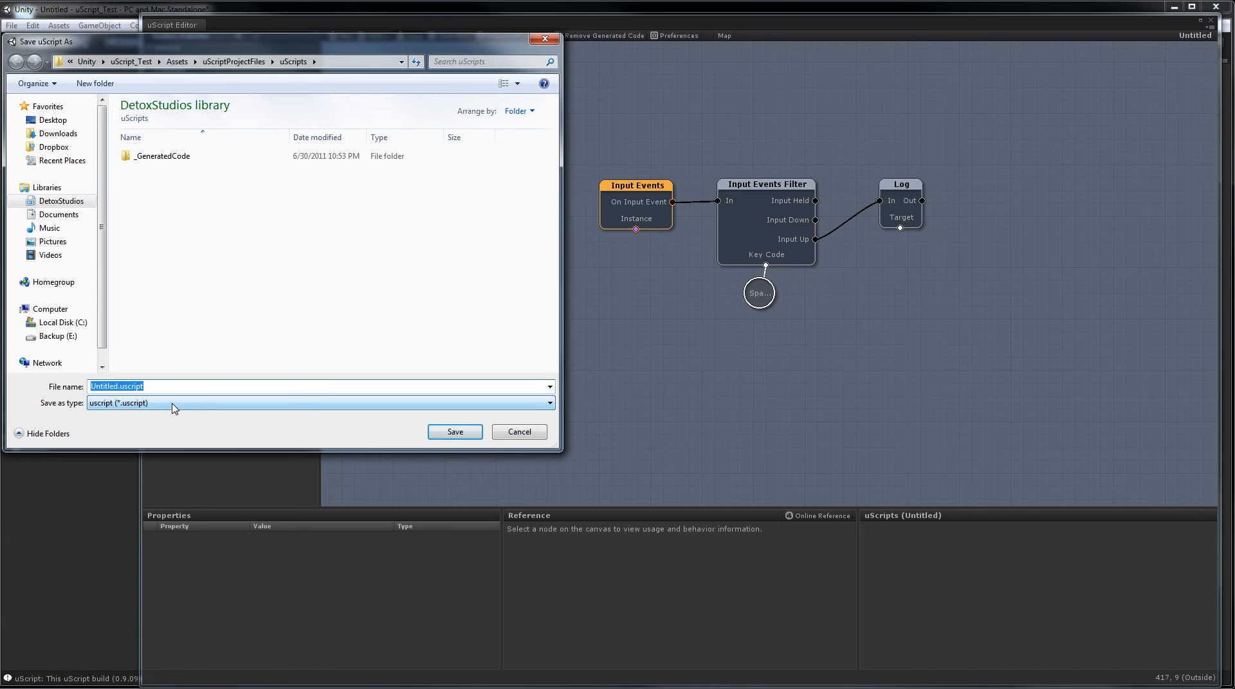
{"action": "type", "text": "HelloWorld"}
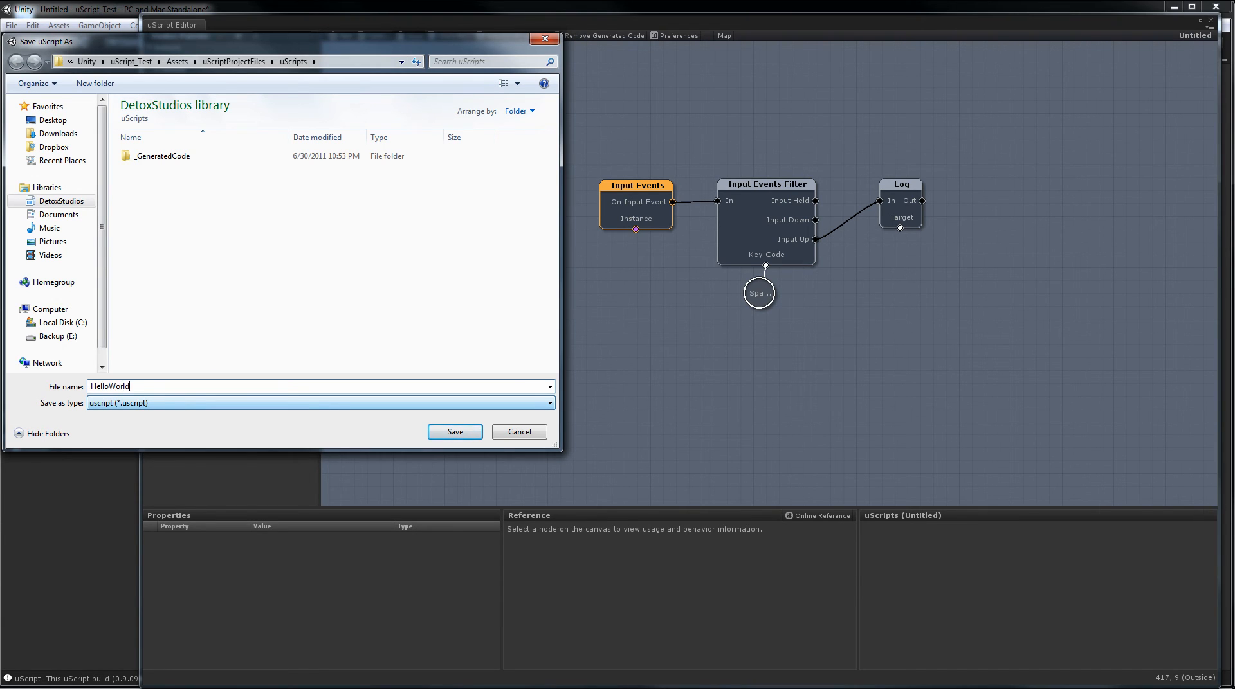
{"action": "left_click", "coordinate": [455, 432]}
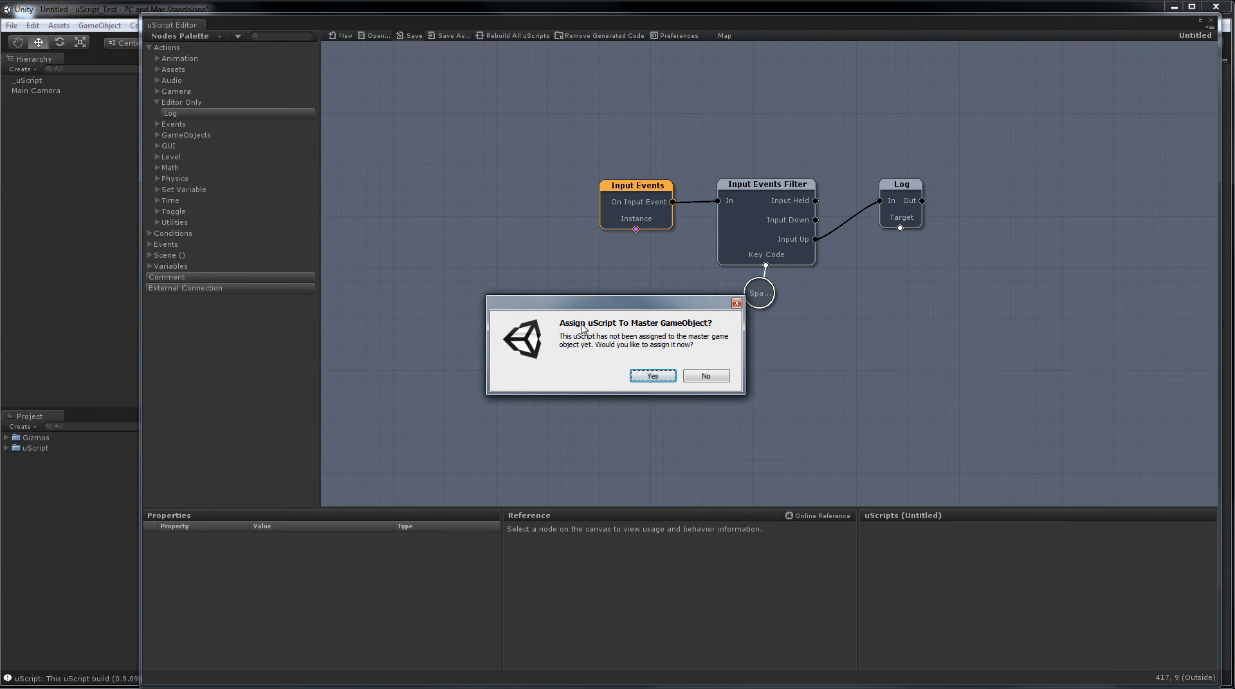
{"action": "mouse_move", "coordinate": [565, 371]}
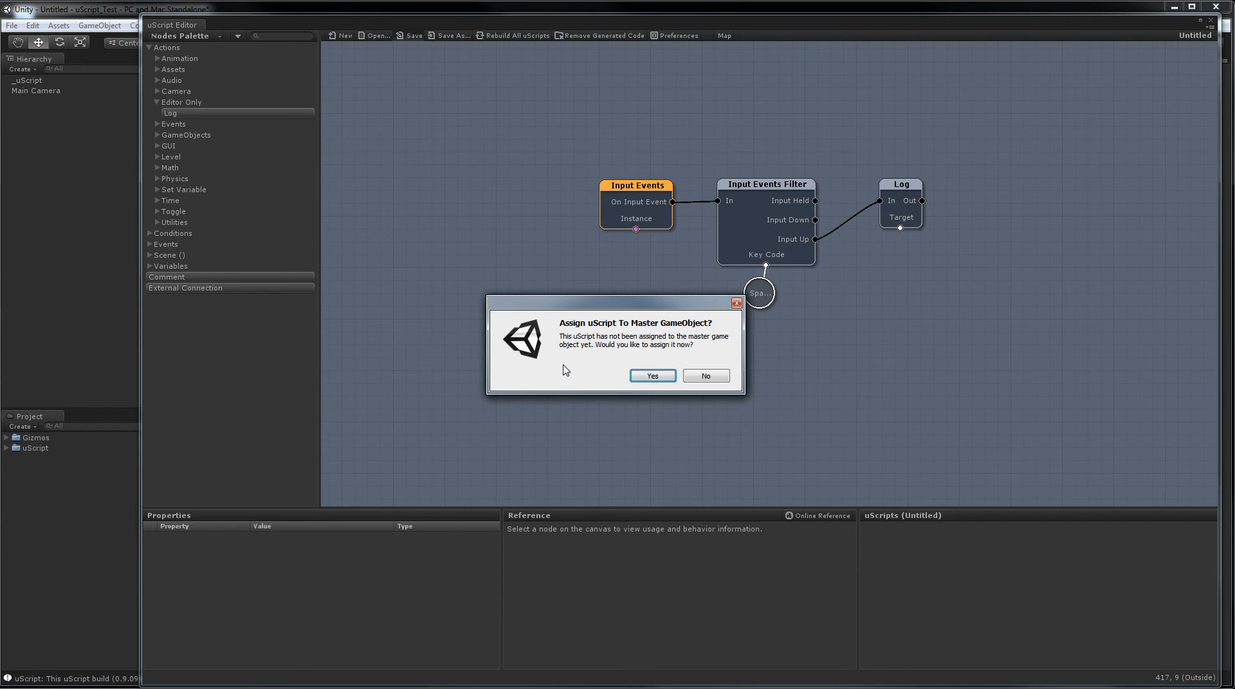
{"action": "mouse_move", "coordinate": [587, 371]}
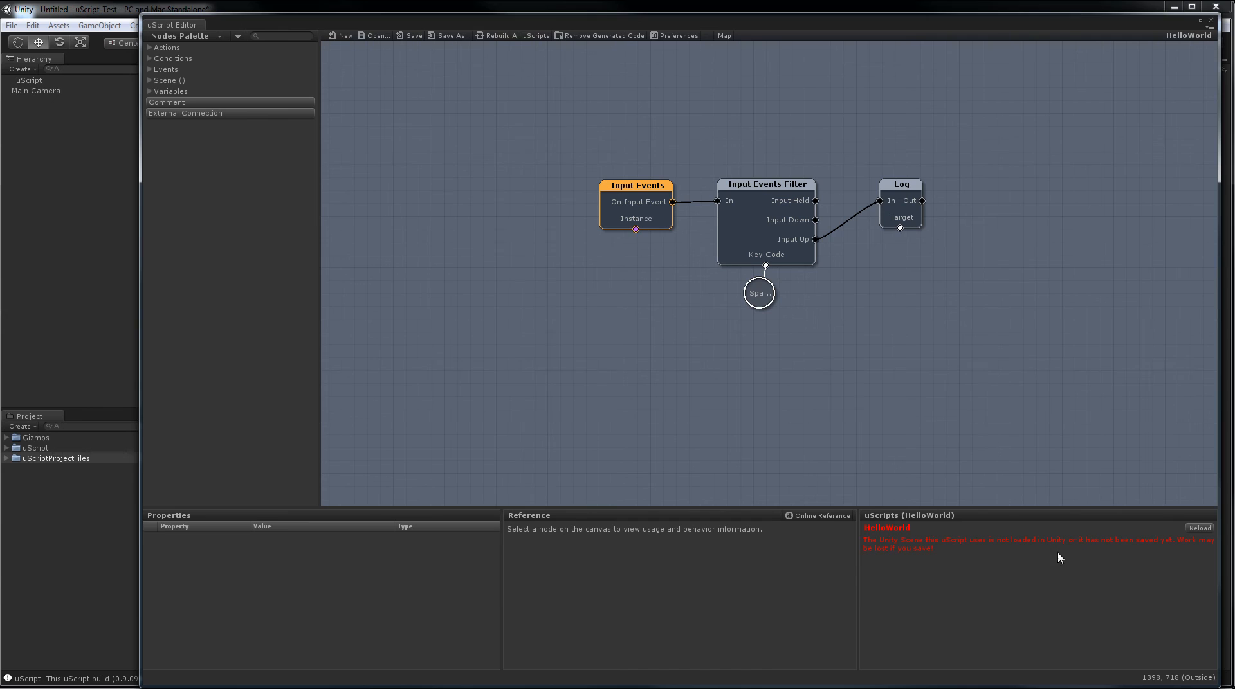
{"action": "mouse_move", "coordinate": [1080, 554]}
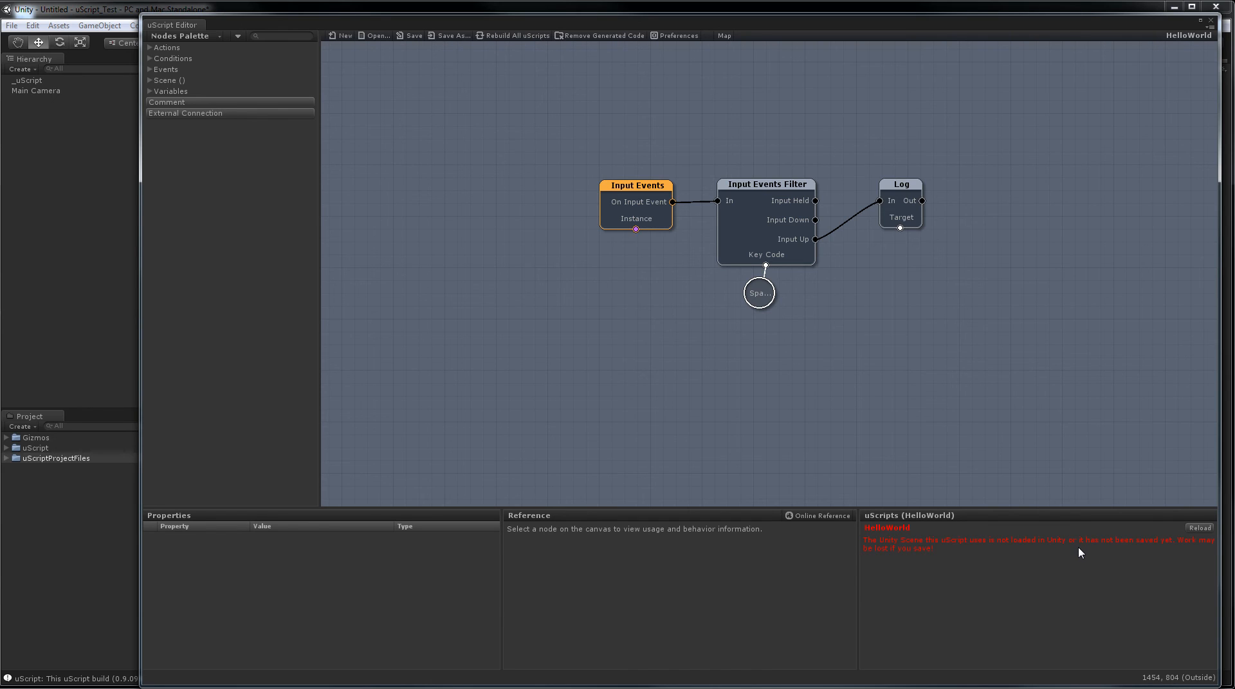
{"action": "mouse_move", "coordinate": [1212, 146]}
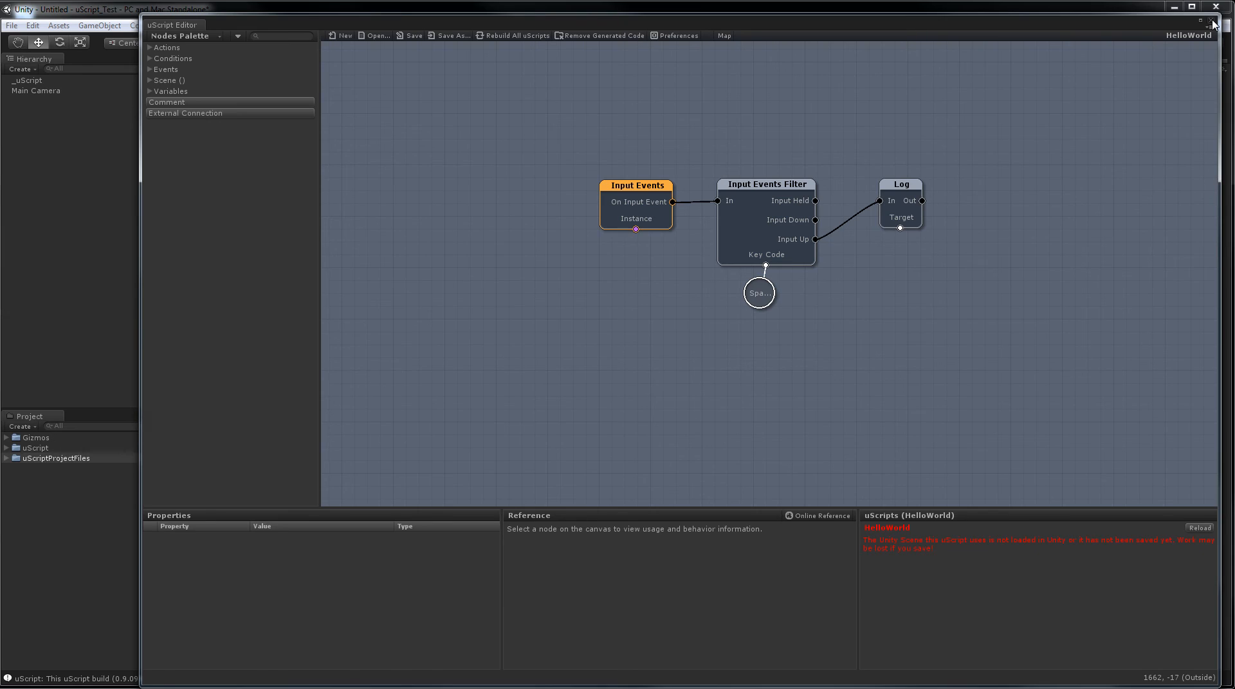
Close the graph editor and save the scene as Main in the Assets folder
{"action": "left_click", "coordinate": [1215, 21]}
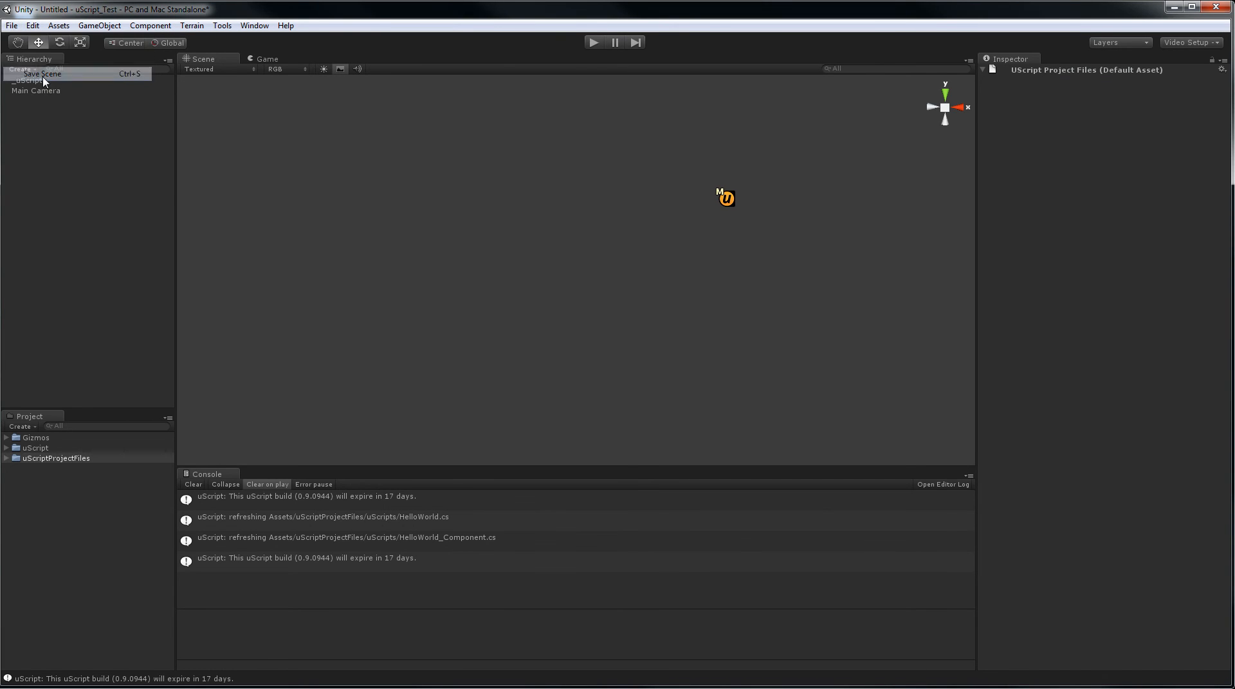
{"action": "left_click", "coordinate": [49, 76]}
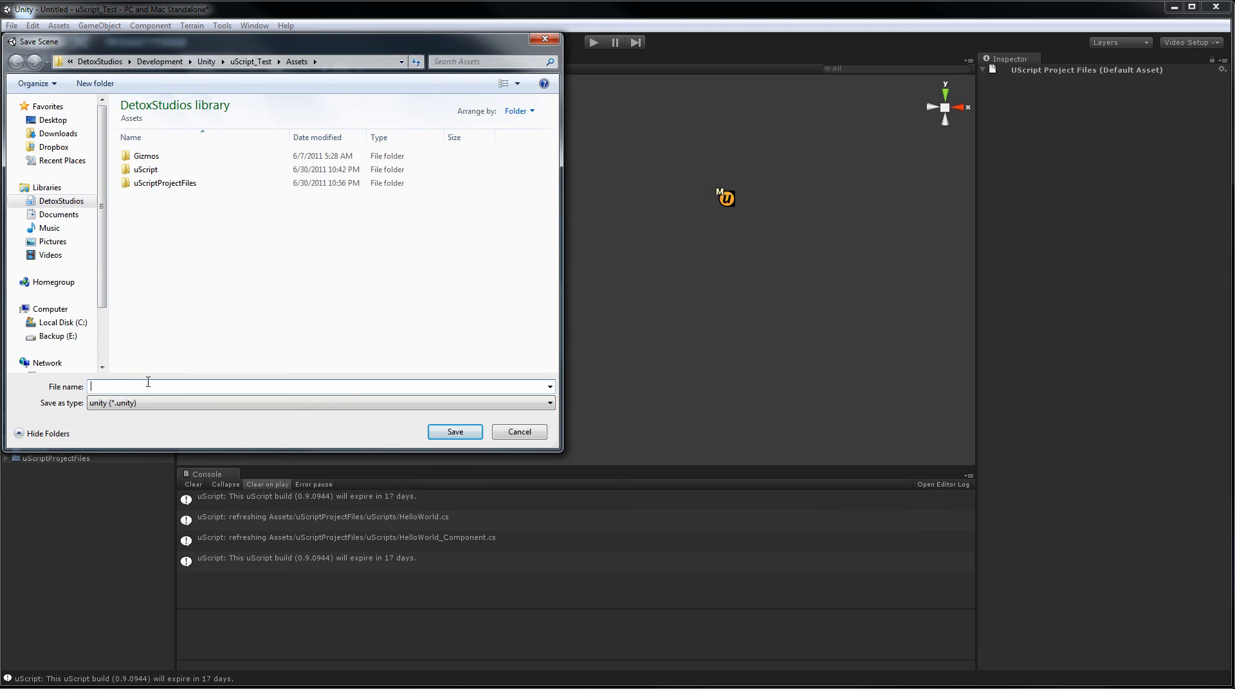
{"action": "type", "text": "M"}
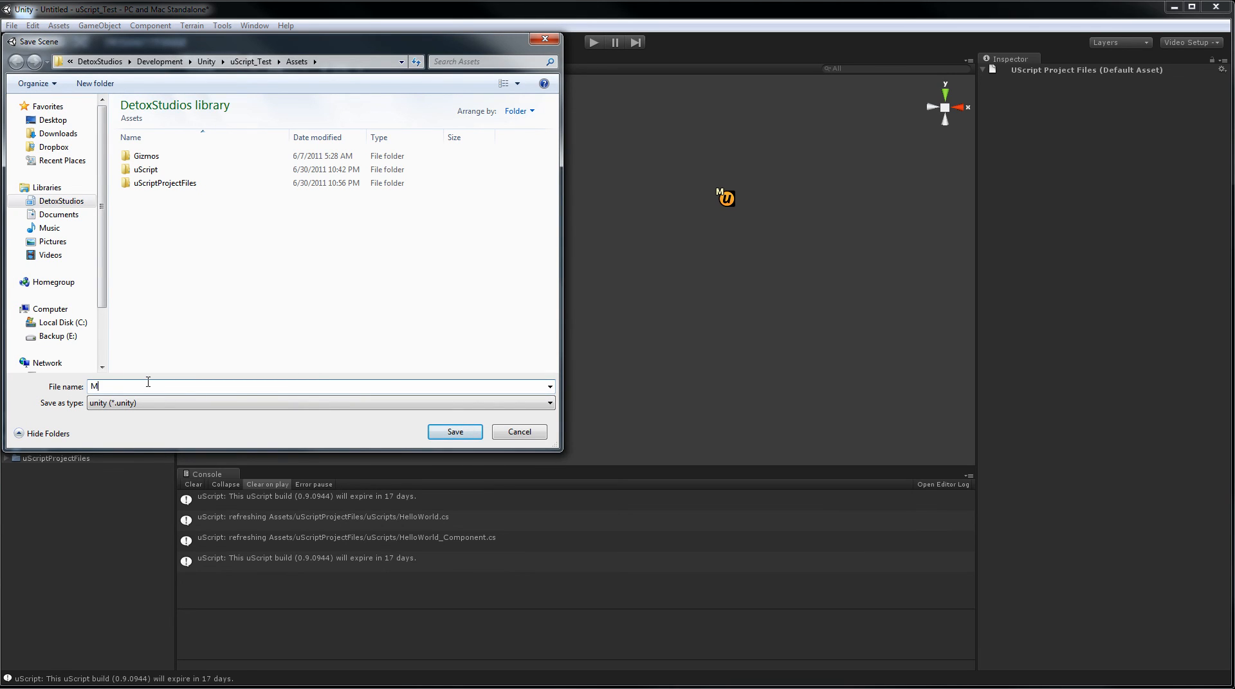
{"action": "left_click", "coordinate": [455, 432]}
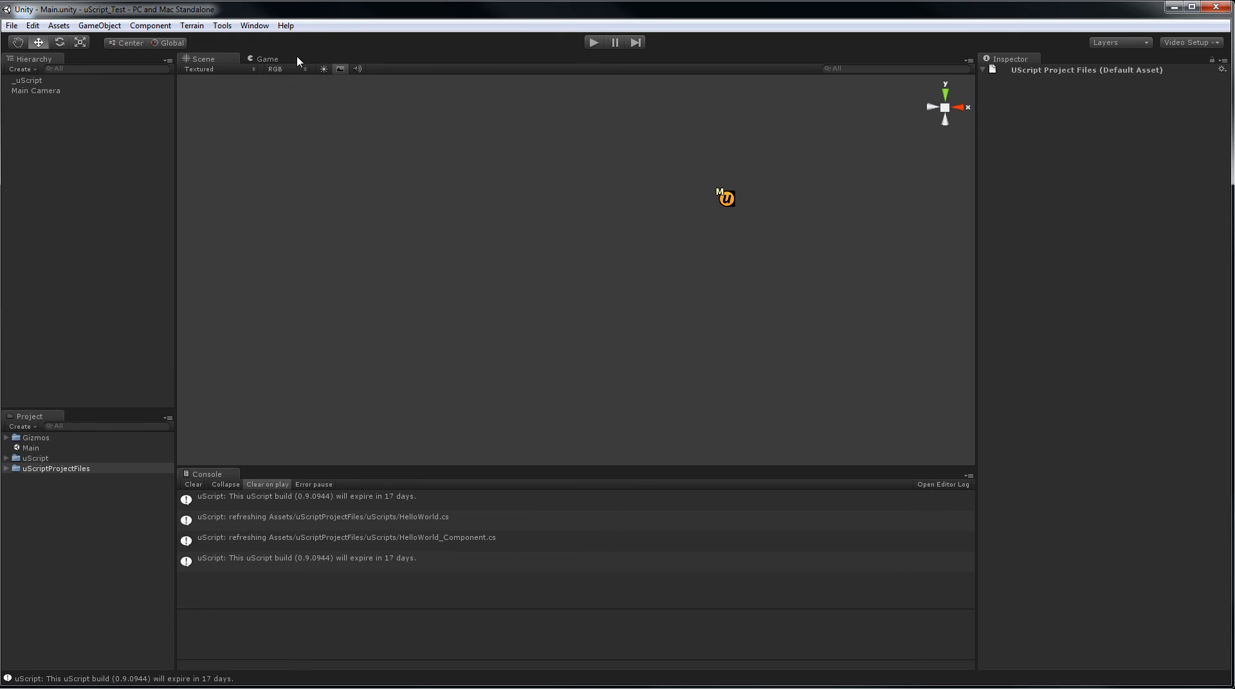
Reopen the uScript Editor and resave HelloWorld so it attaches to scene Main
{"action": "left_click", "coordinate": [221, 26]}
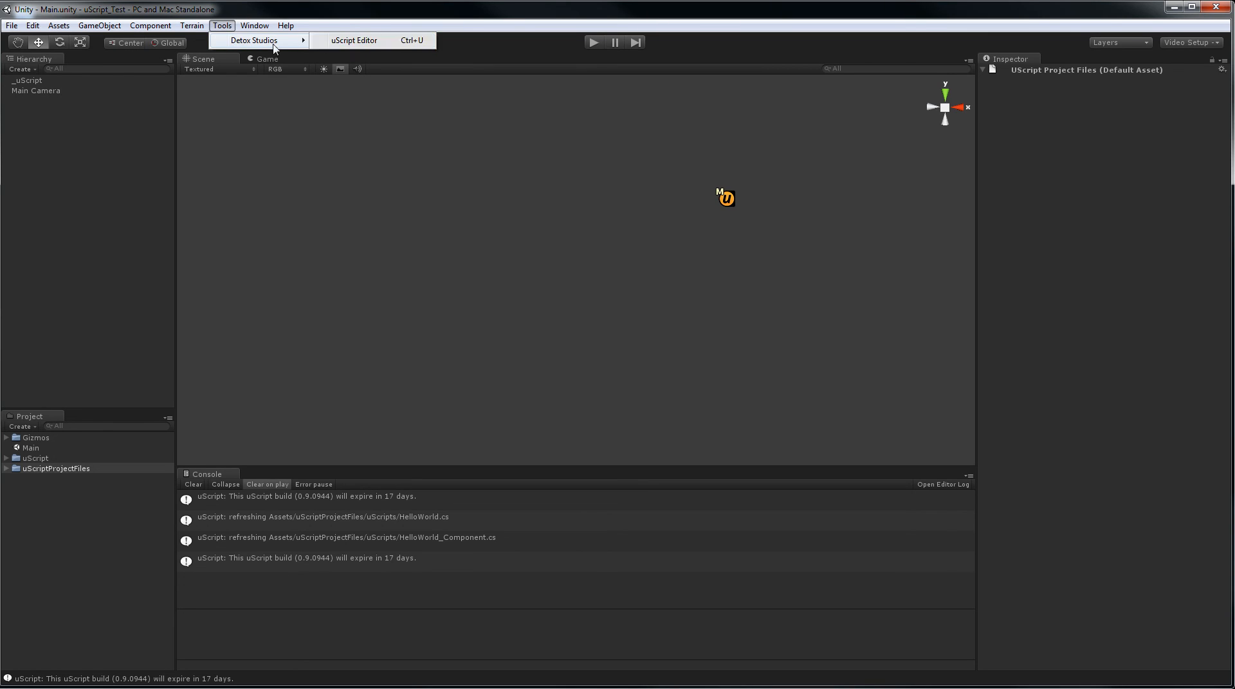
{"action": "left_click", "coordinate": [355, 41]}
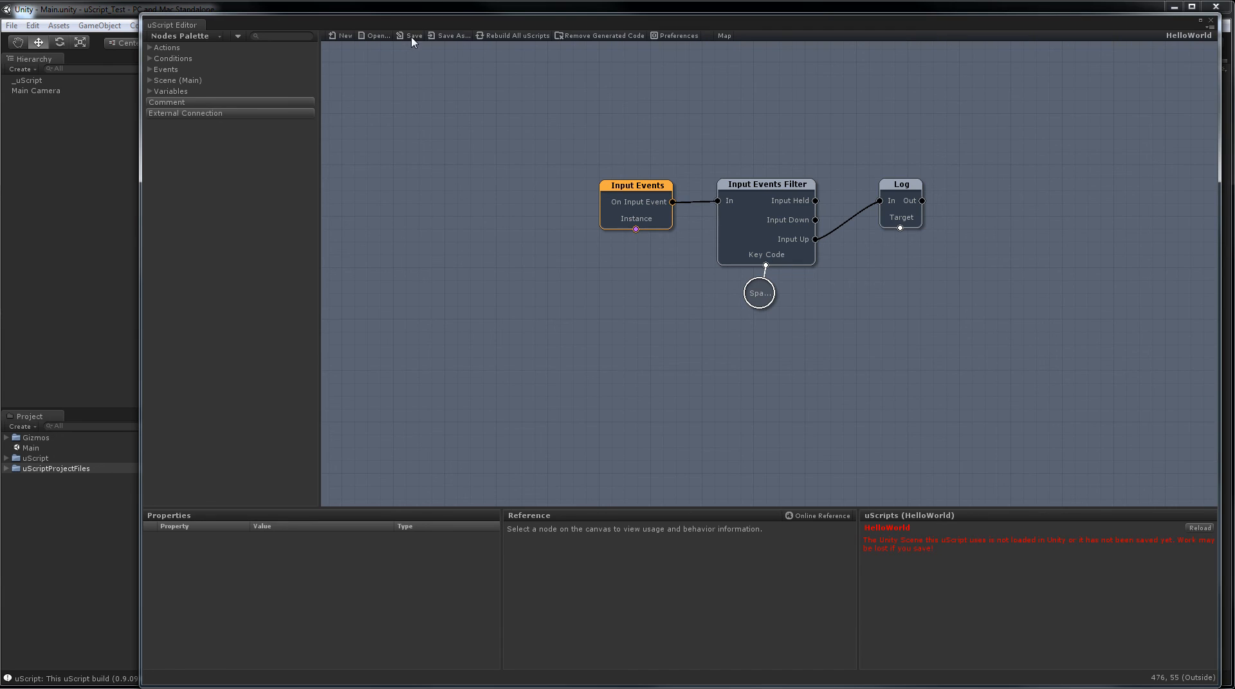
{"action": "left_click", "coordinate": [413, 36]}
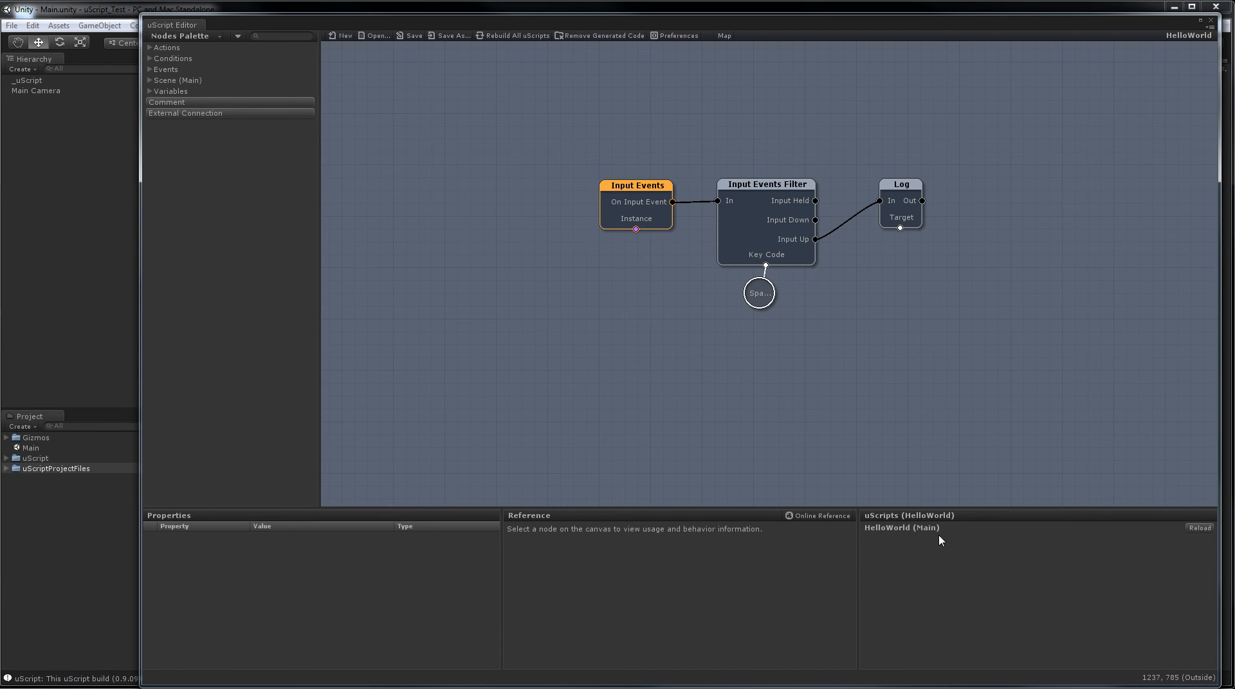
{"action": "mouse_move", "coordinate": [1088, 331]}
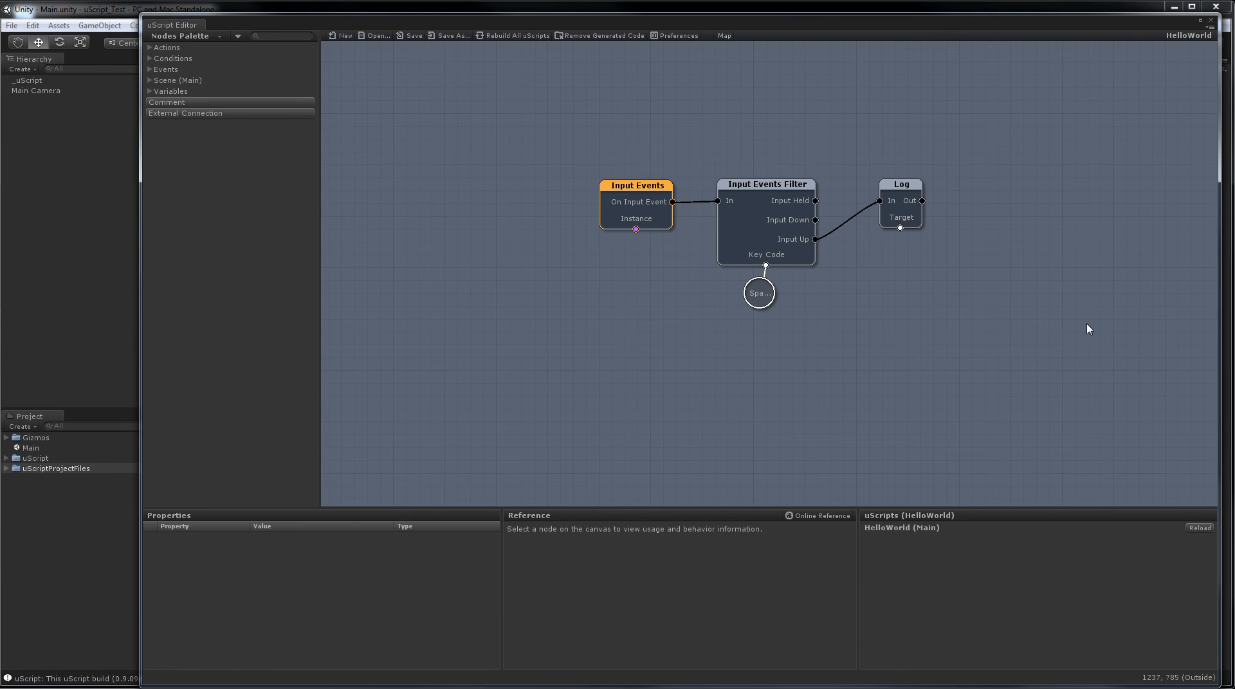
{"action": "mouse_move", "coordinate": [1212, 39]}
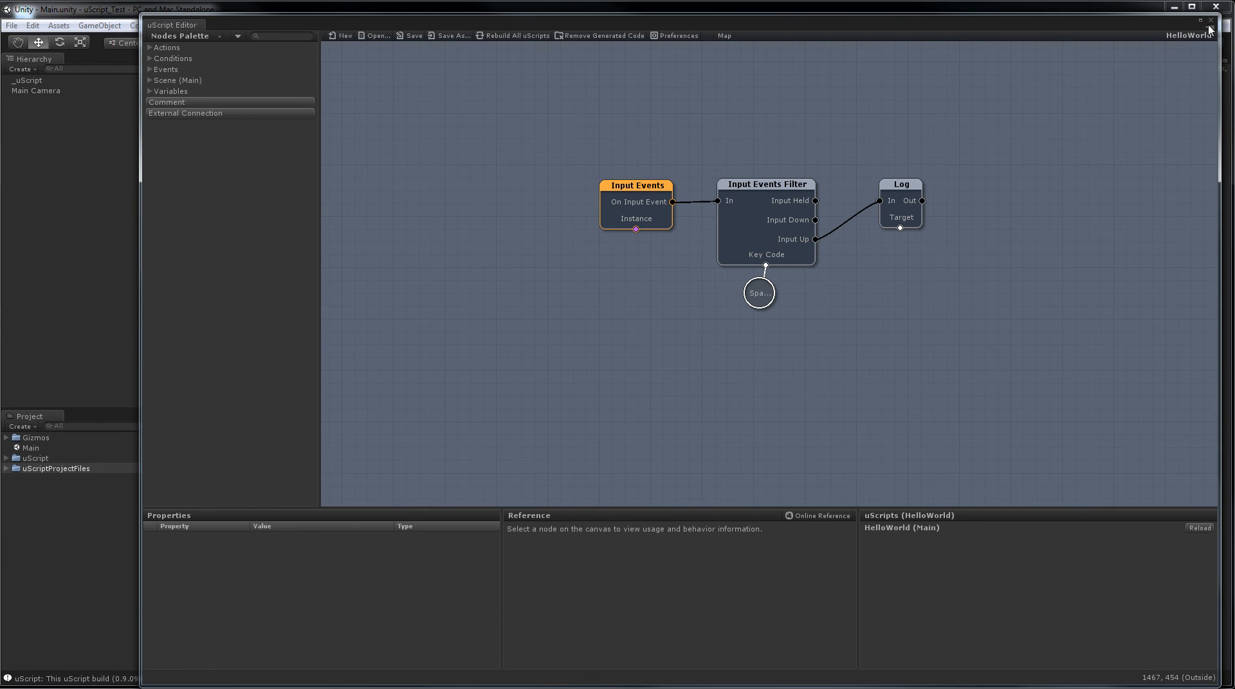
Play the Main scene with a cleared Console so space logs 'Hello World!' repeatedly, then stop play mode
{"action": "left_click", "coordinate": [1211, 22]}
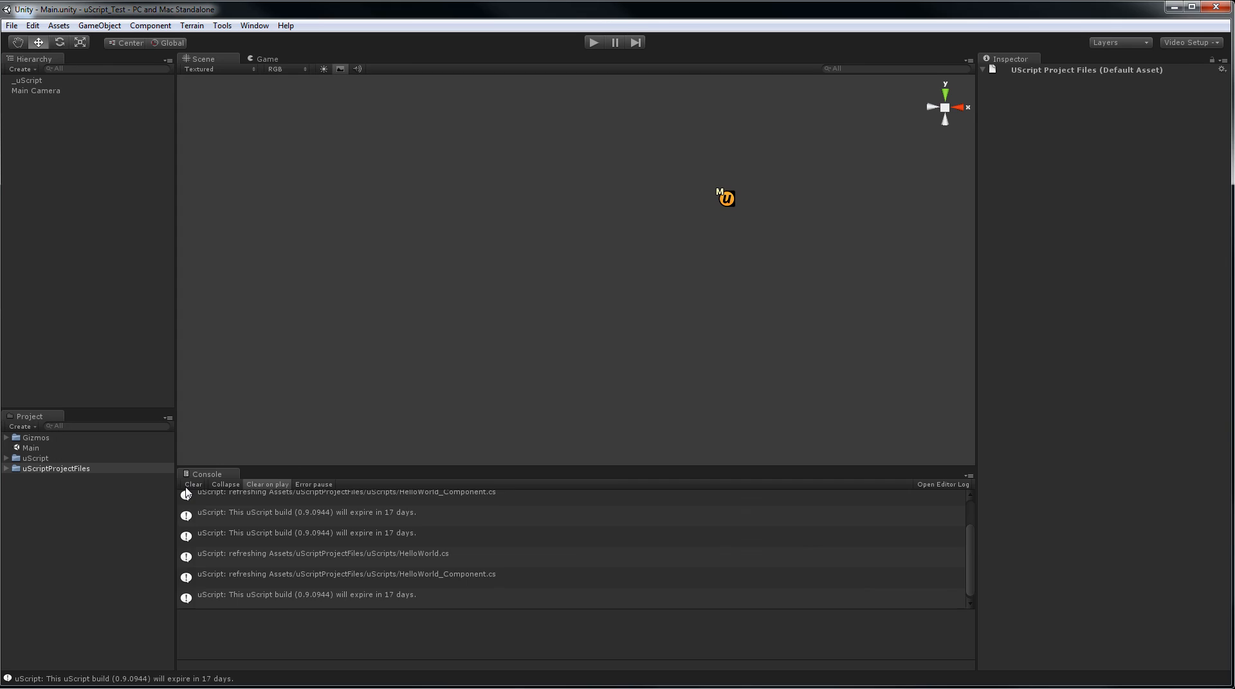
{"action": "left_click", "coordinate": [193, 485]}
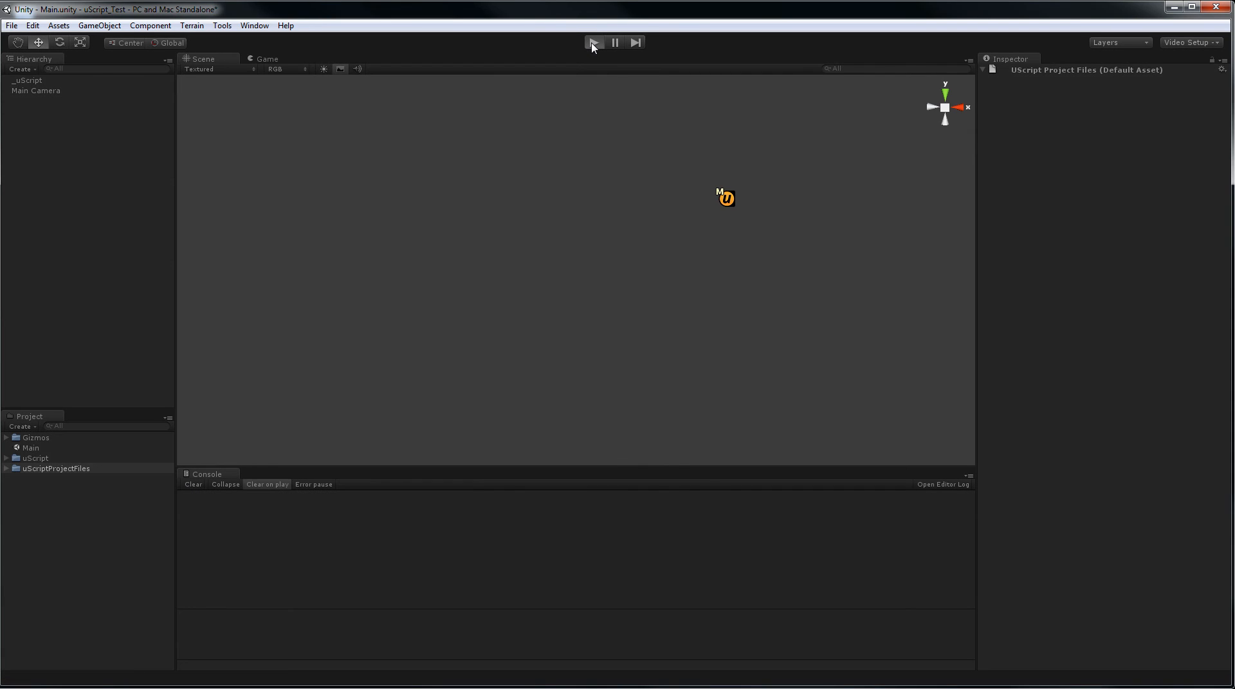
{"action": "left_click", "coordinate": [593, 42]}
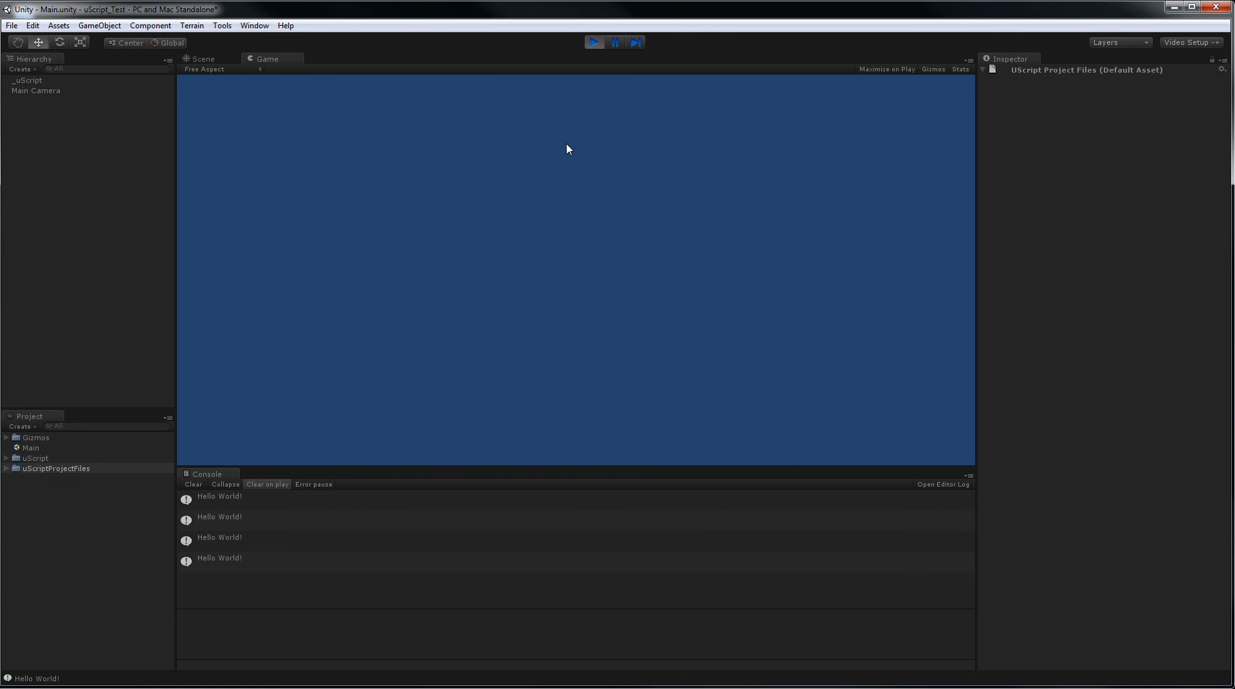
{"action": "left_click", "coordinate": [594, 42]}
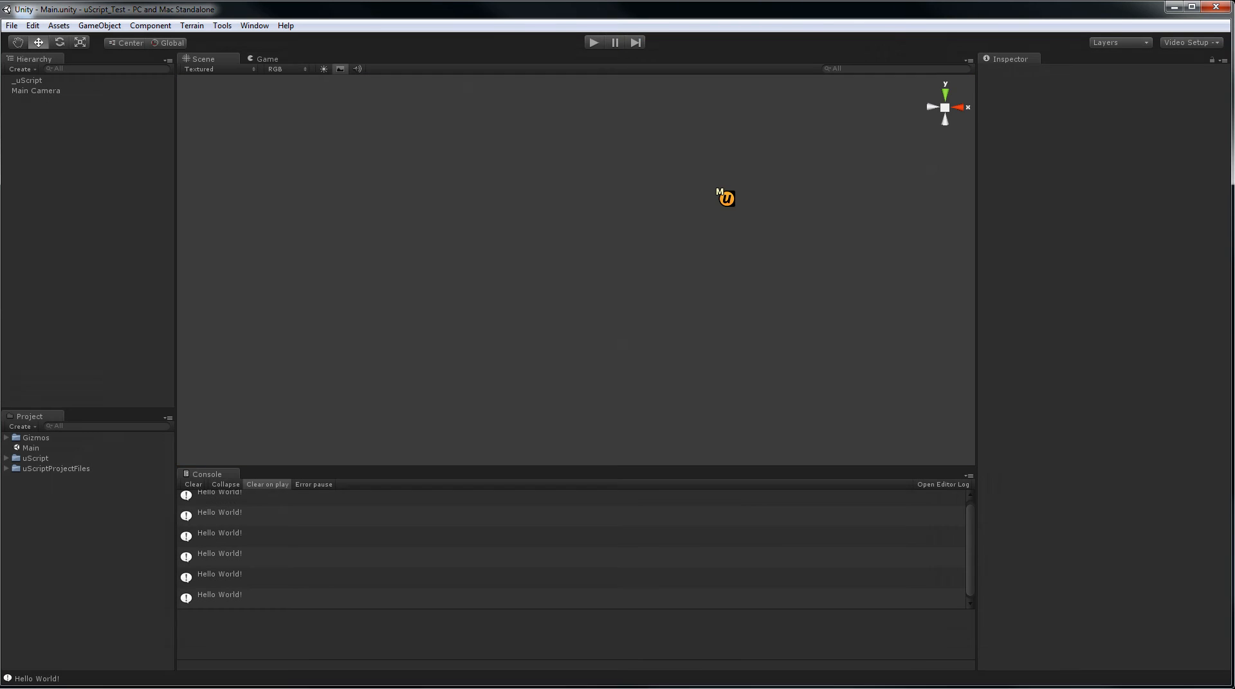